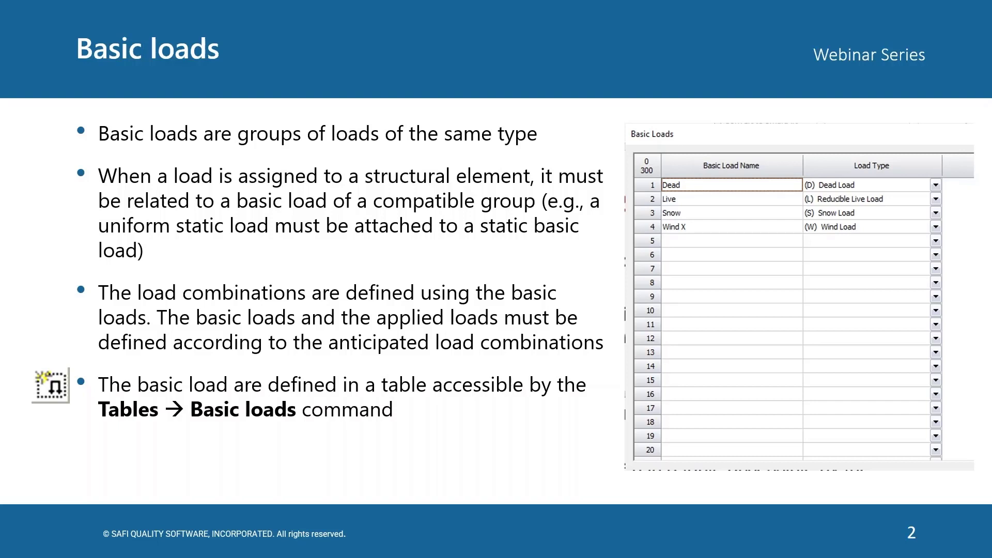
# Step: Advance past the Basic loads slide toward the SAFI GSE steel frame model
pyautogui.press('Right')
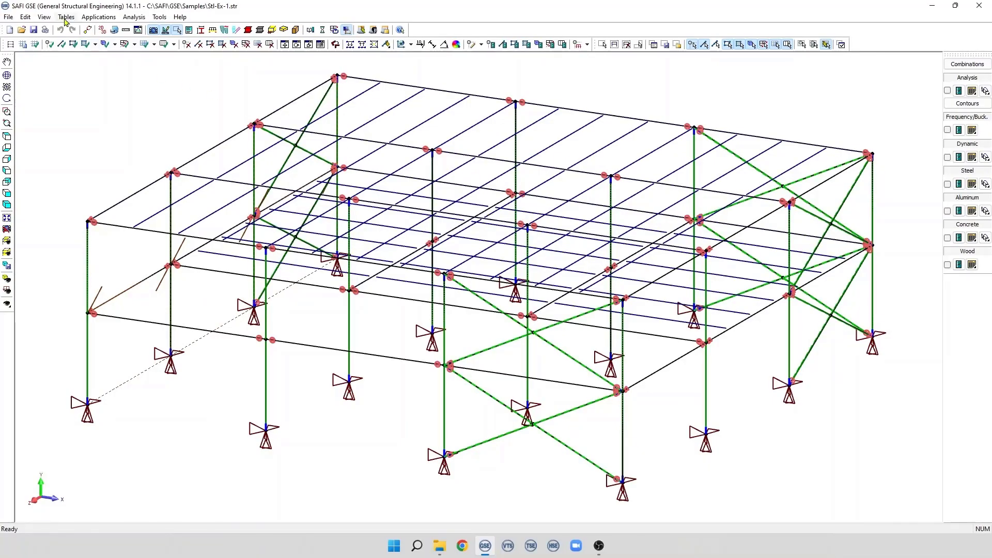
# Step: Show the Tables menu listing Basic Loads and Load Combinations forms
pyautogui.click(67, 16)
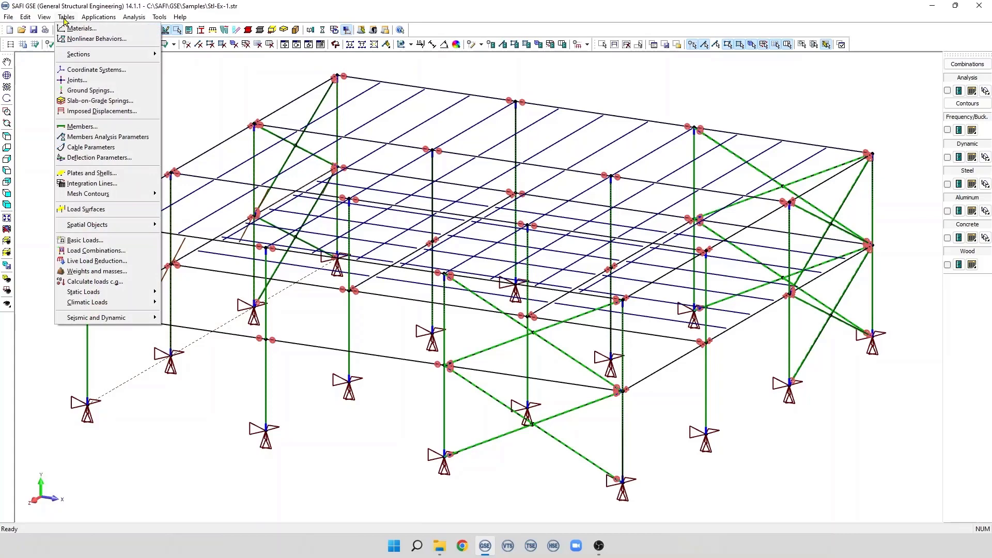
pyautogui.moveTo(83, 240)
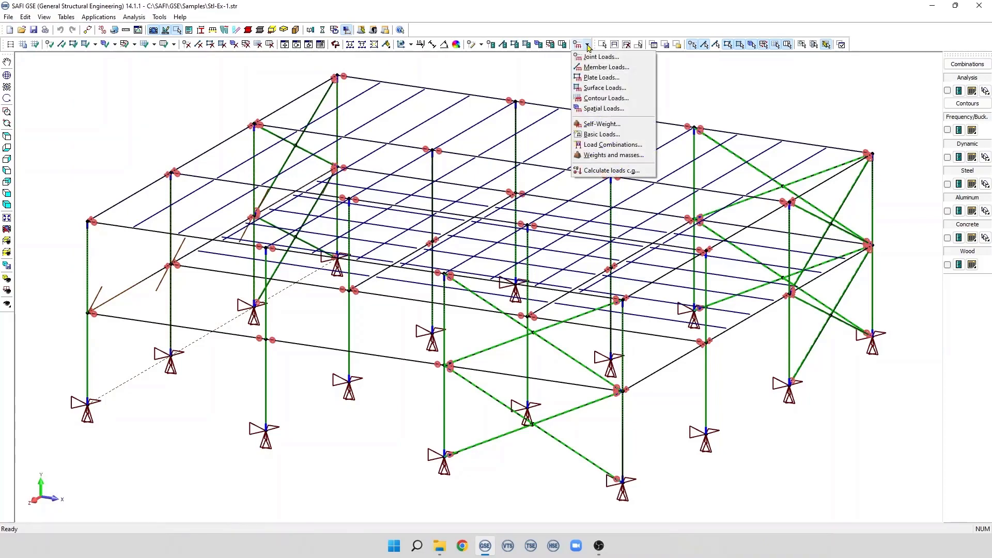
pyautogui.moveTo(601, 134)
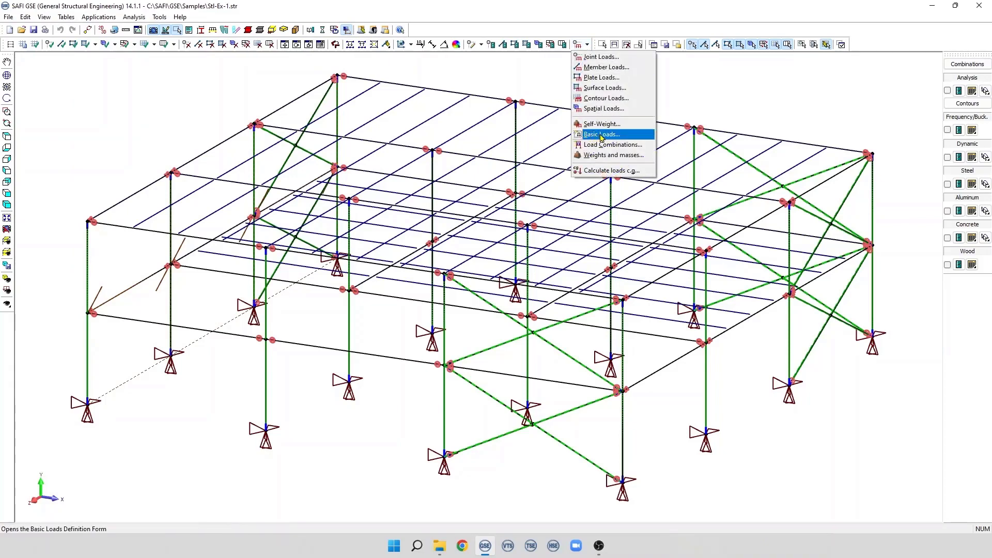
# Step: Add basic load 5 named 'Static load' with type (B) General Static Load and confirm
pyautogui.click(602, 135)
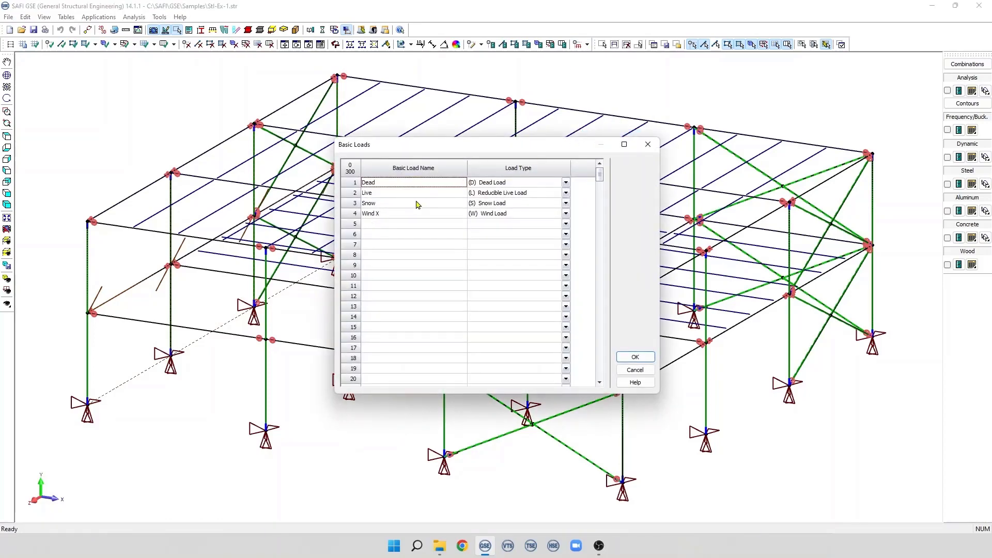
pyautogui.moveTo(399, 227)
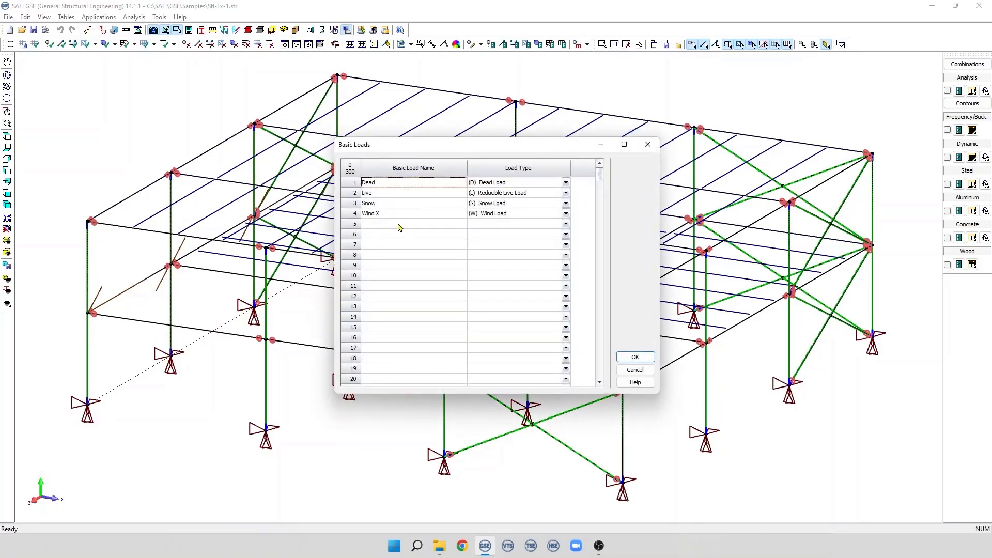
pyautogui.click(413, 223)
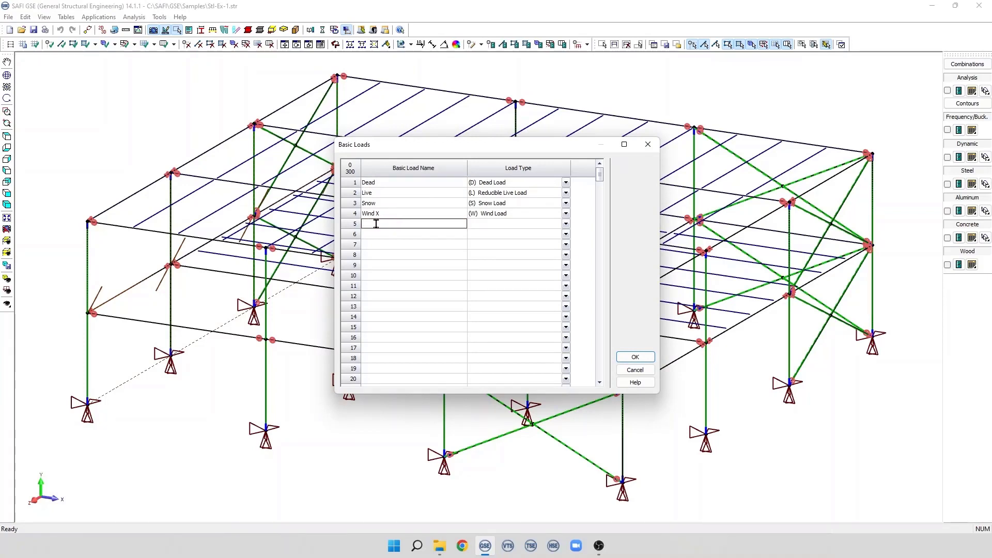
pyautogui.write('Static load')
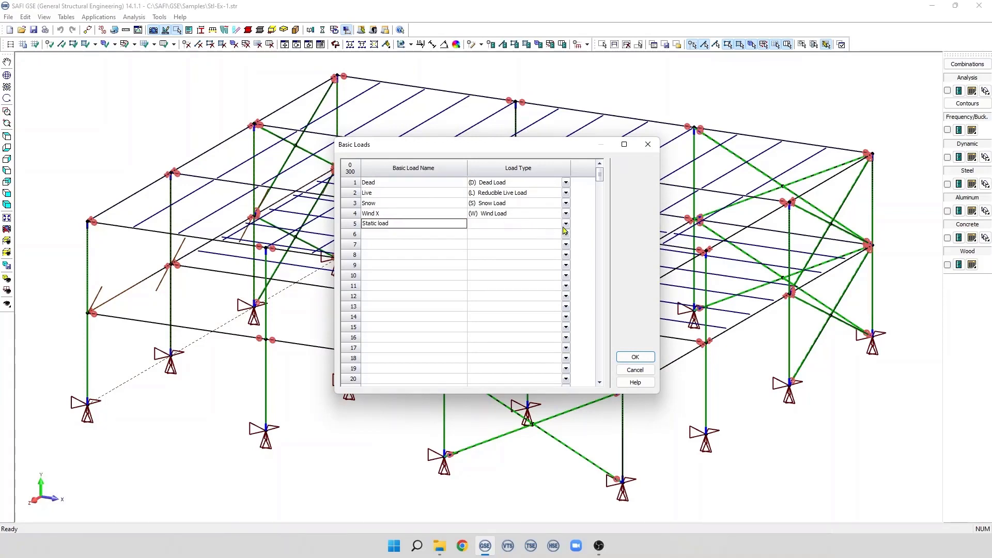
pyautogui.click(565, 224)
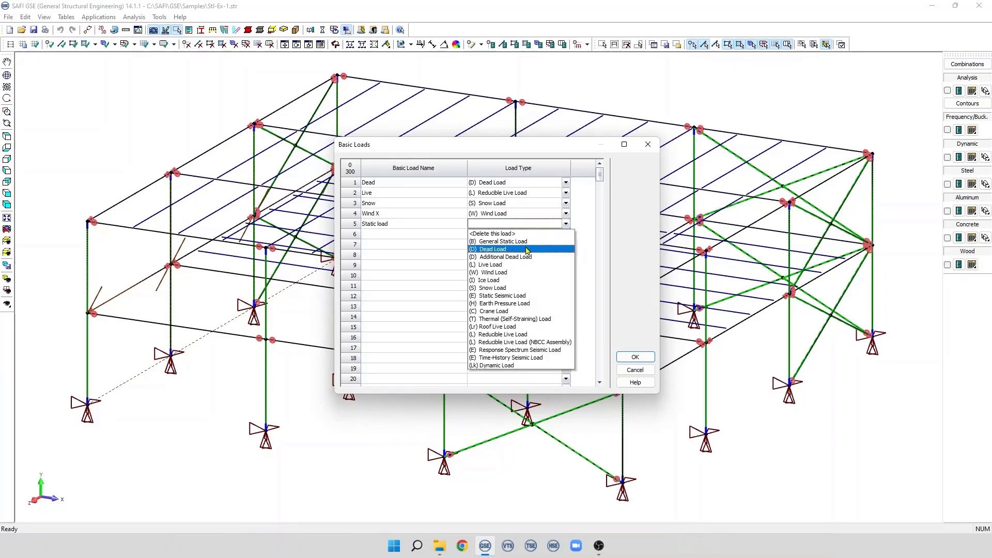
pyautogui.moveTo(504, 257)
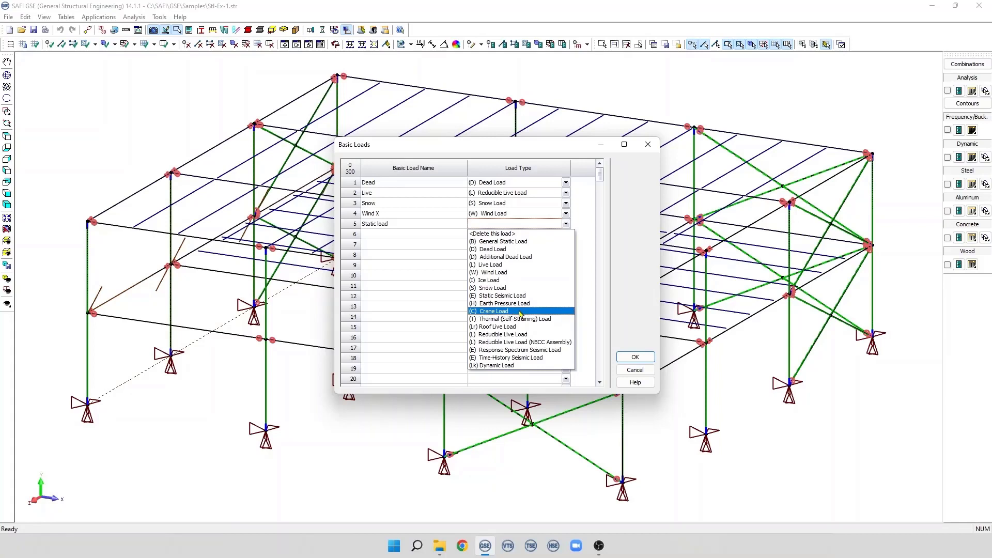
pyautogui.moveTo(525, 326)
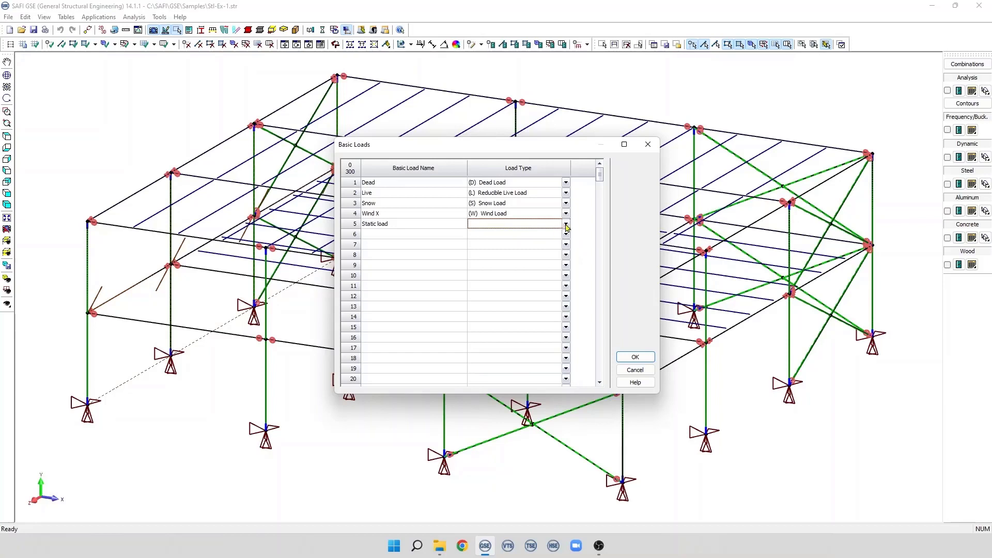
pyautogui.click(565, 226)
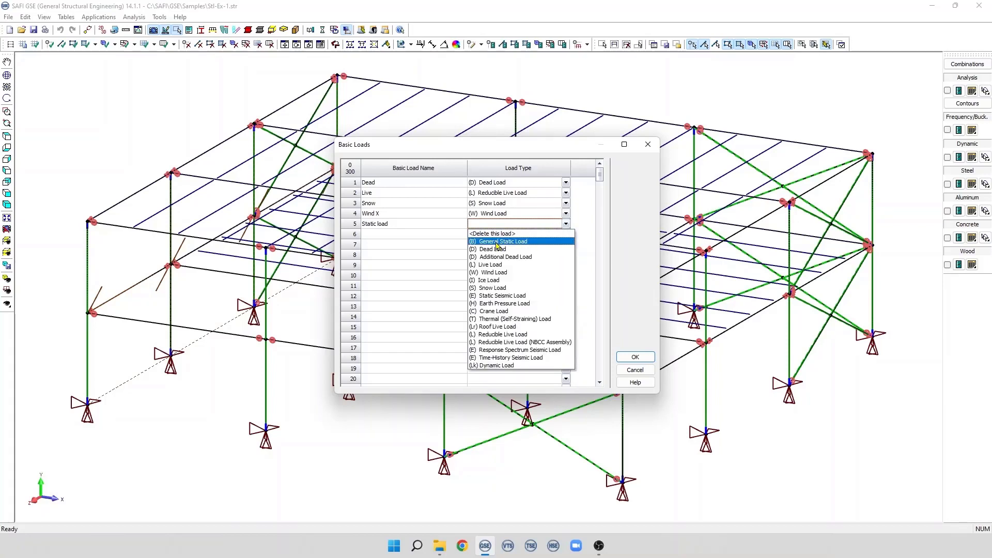
pyautogui.click(500, 240)
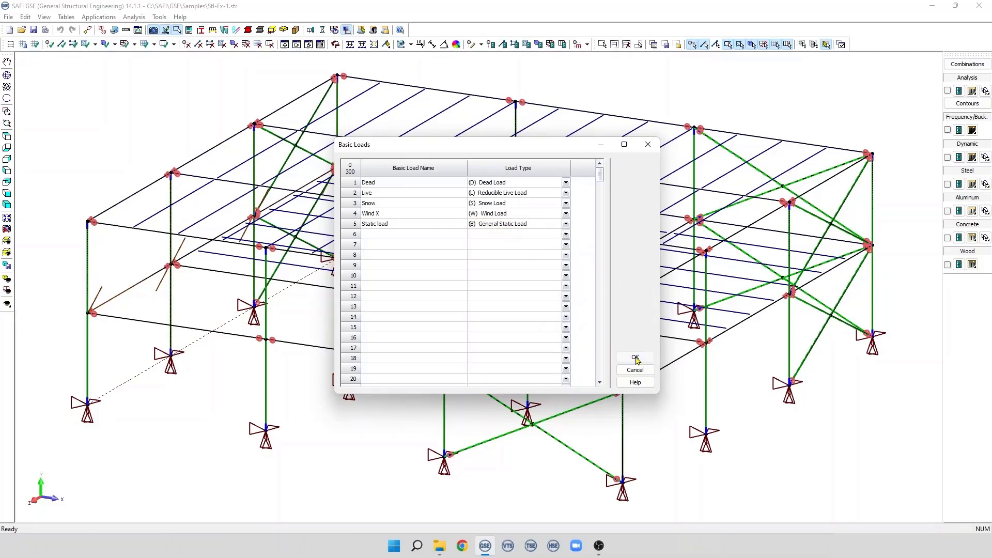
pyautogui.click(635, 358)
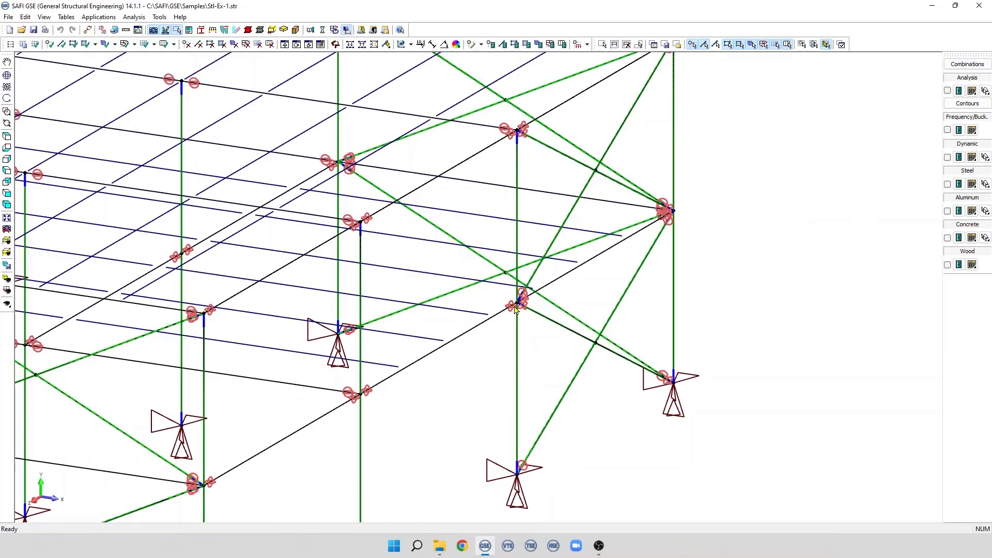
pyautogui.moveTo(522, 310)
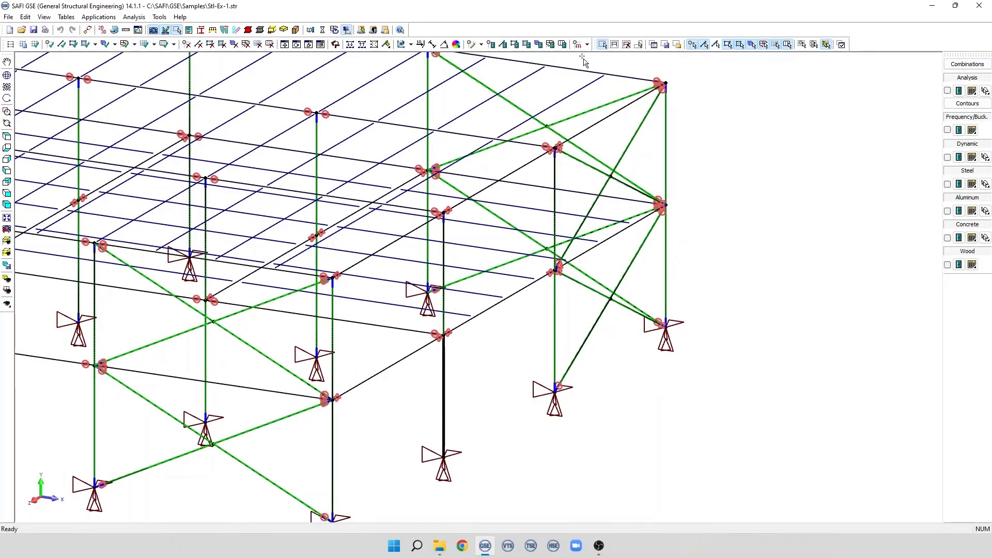
# Step: Apply a uniform member load of fx = 2 kN/m under case 5 - Static load to the column
pyautogui.click(575, 44)
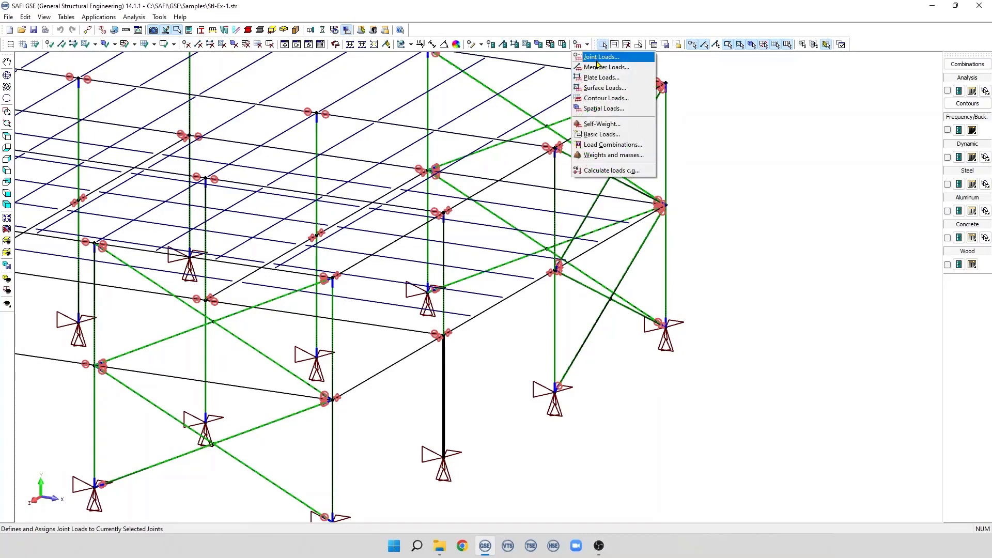
pyautogui.click(606, 67)
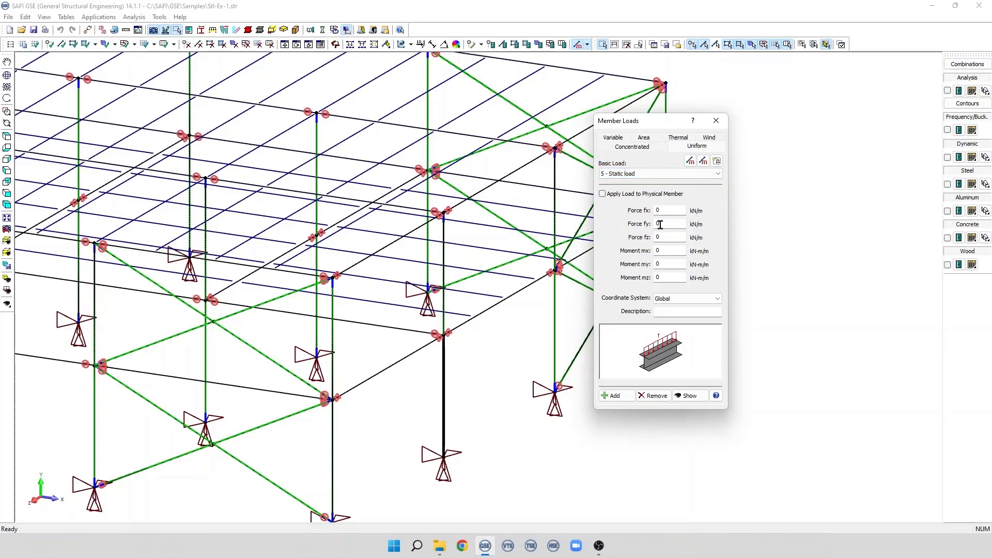
pyautogui.click(669, 209)
pyautogui.write('2')
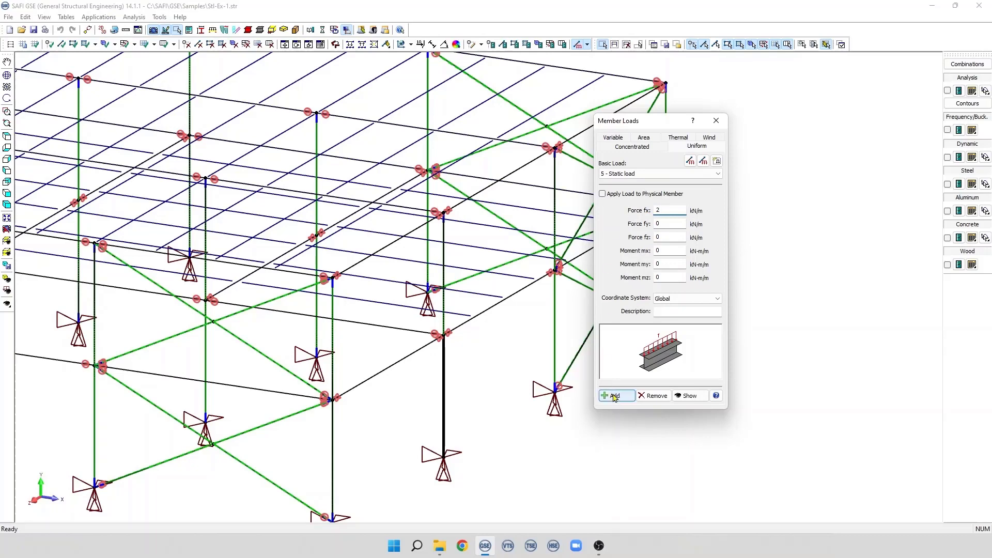
pyautogui.click(614, 396)
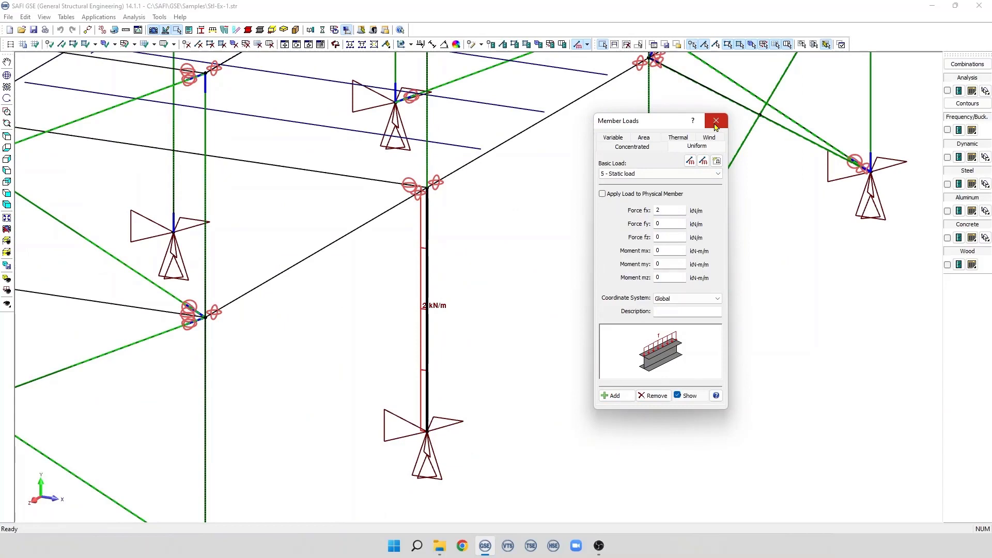
# Step: Clear the Static load case's type, accept removal of its member loads, and confirm the basic loads
pyautogui.click(715, 121)
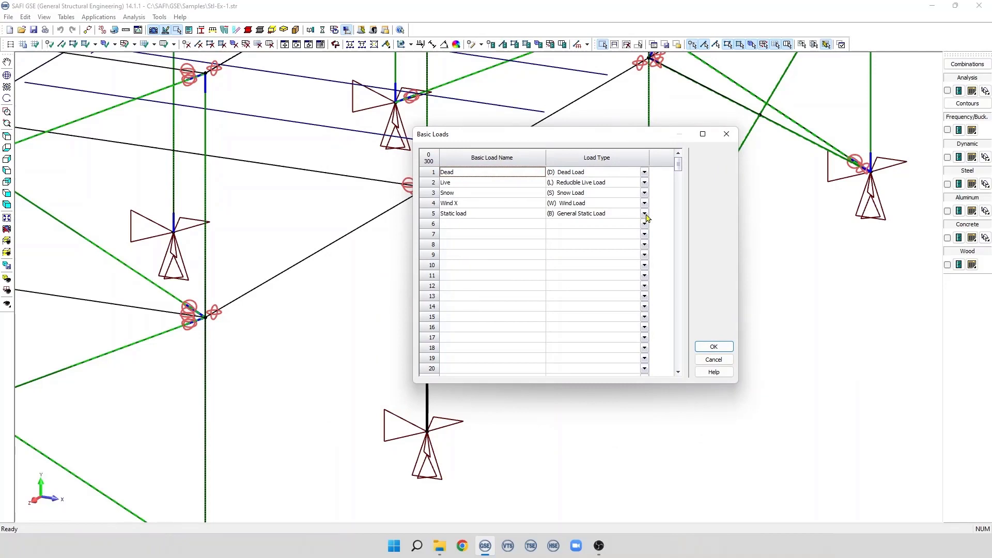
pyautogui.click(644, 213)
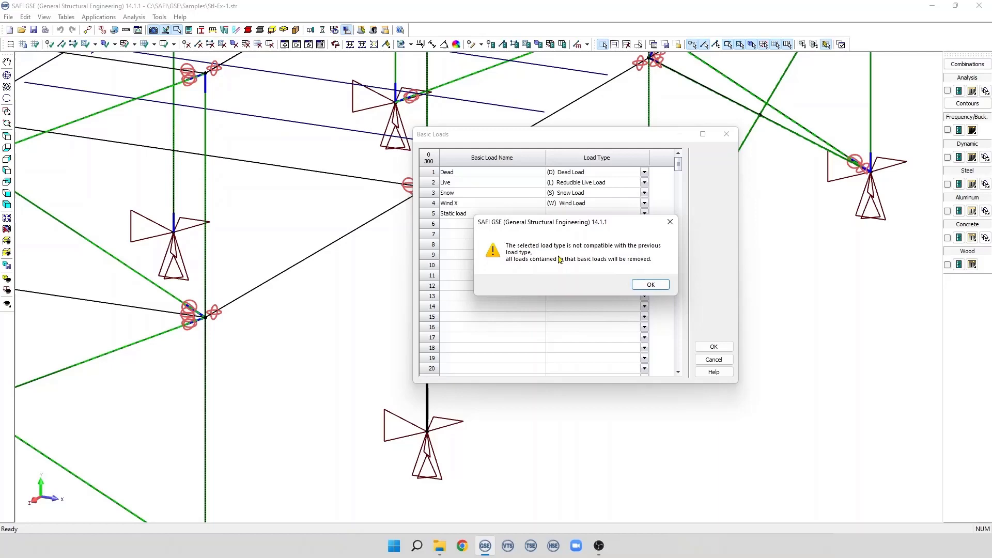
pyautogui.click(649, 284)
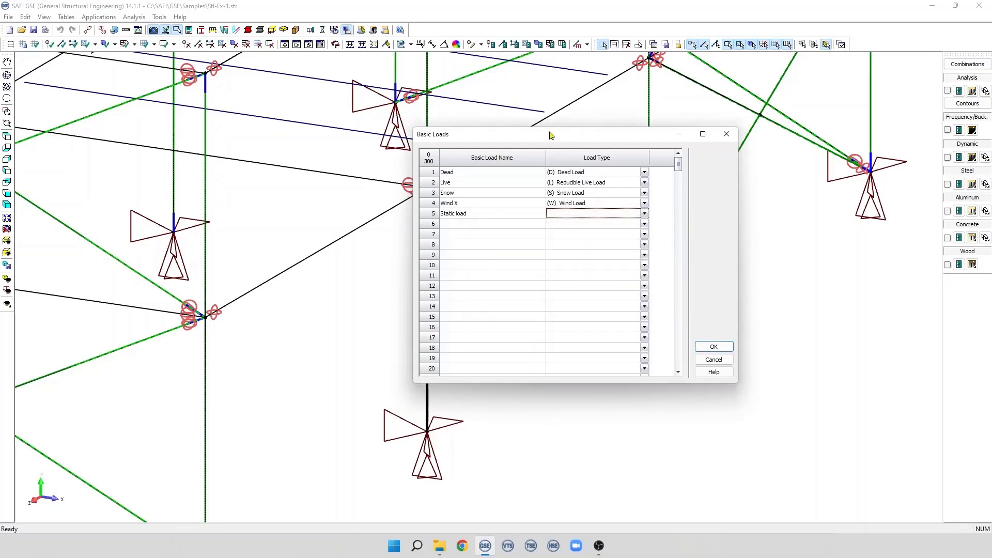
pyautogui.moveTo(549, 133); pyautogui.dragTo(714, 100)
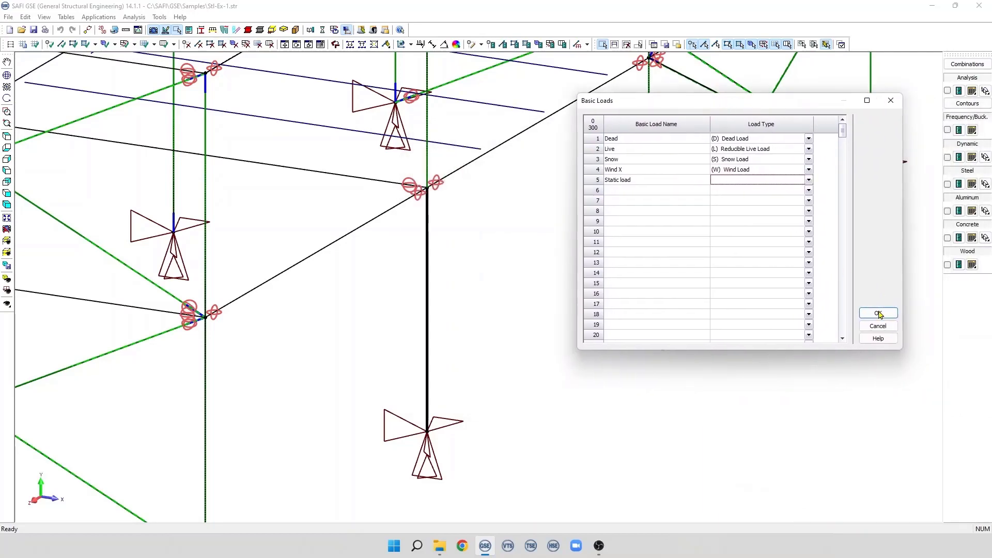
pyautogui.click(878, 313)
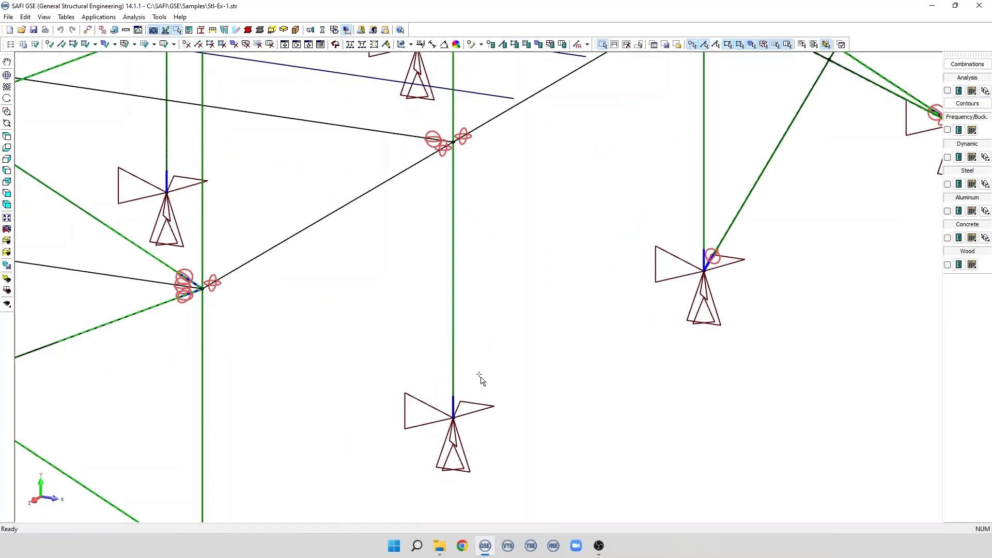
pyautogui.moveTo(471, 256)
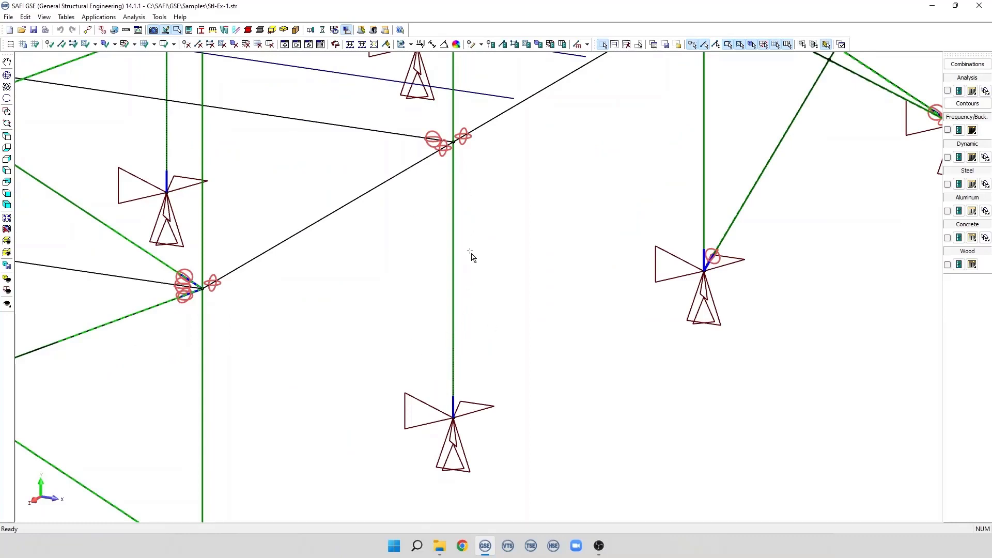
pyautogui.moveTo(421, 366)
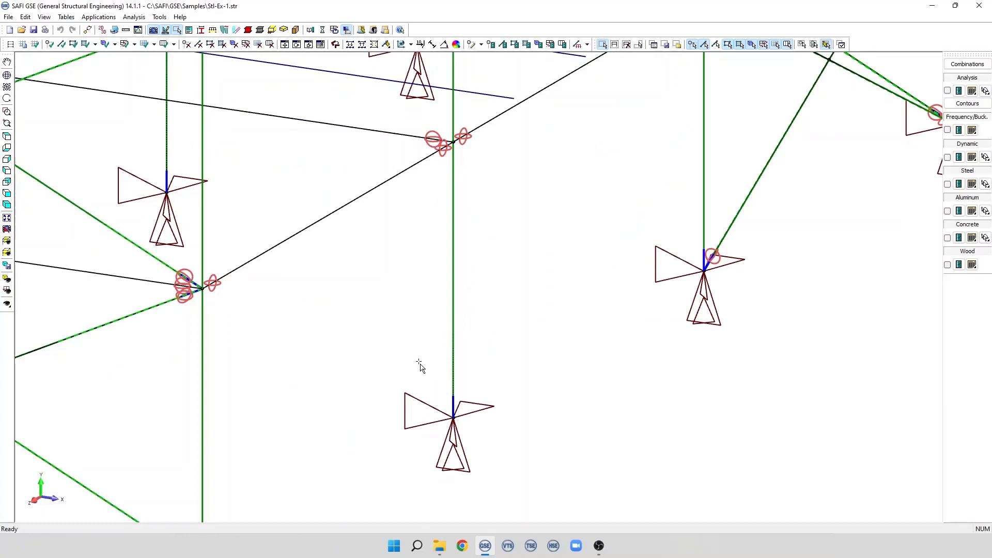
pyautogui.moveTo(522, 285)
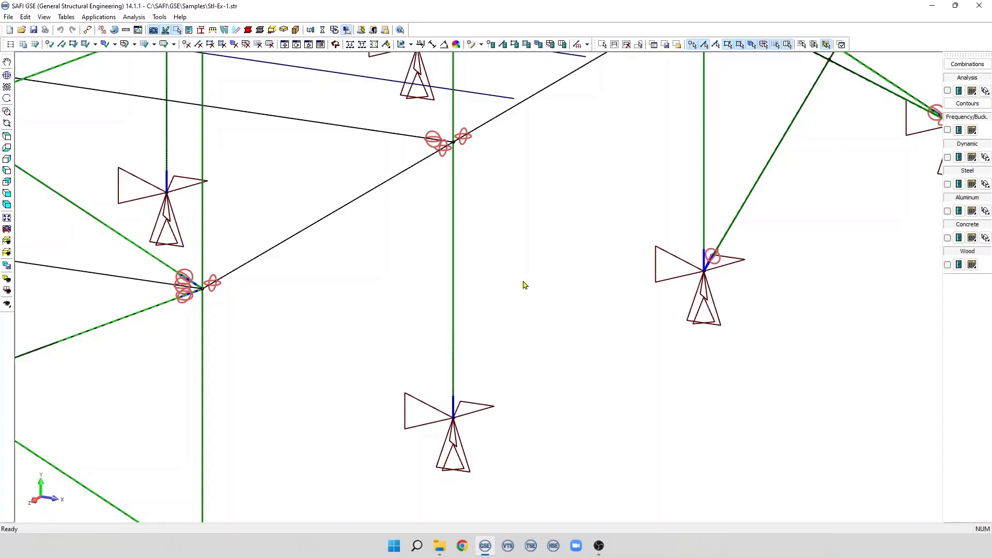
pyautogui.moveTo(66, 17)
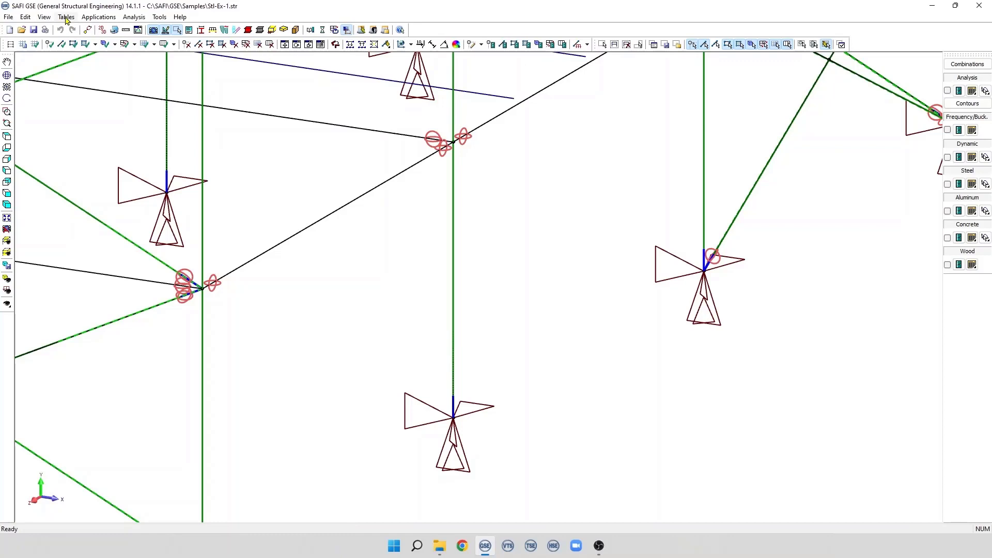
# Step: Bring up the Load Combinations form showing combination D with Dead 1.400
pyautogui.click(66, 17)
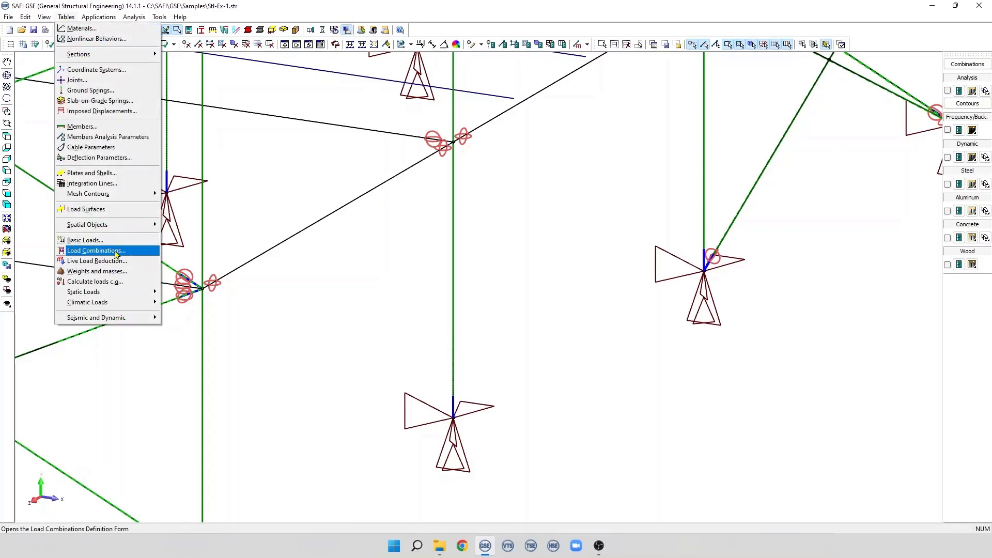
pyautogui.moveTo(300, 254)
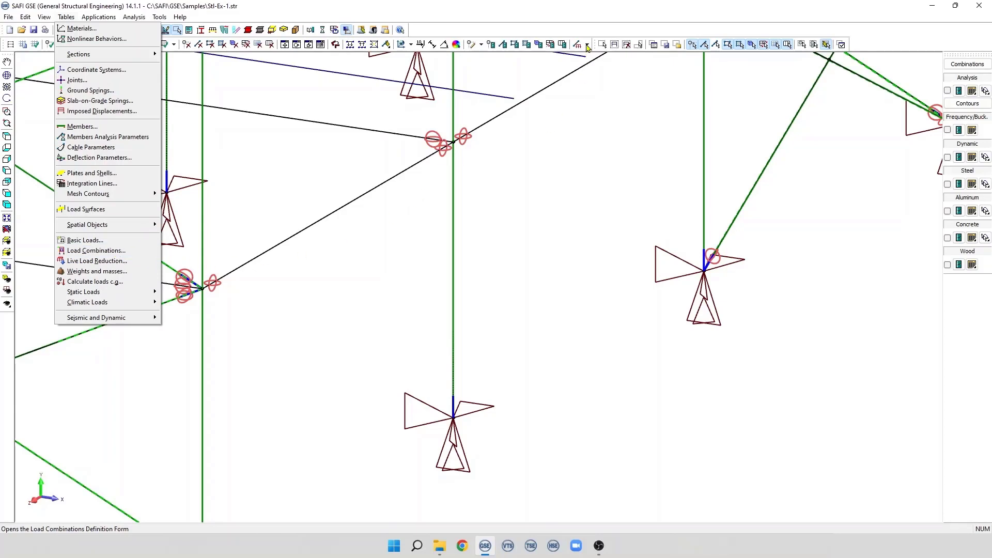
pyautogui.click(575, 44)
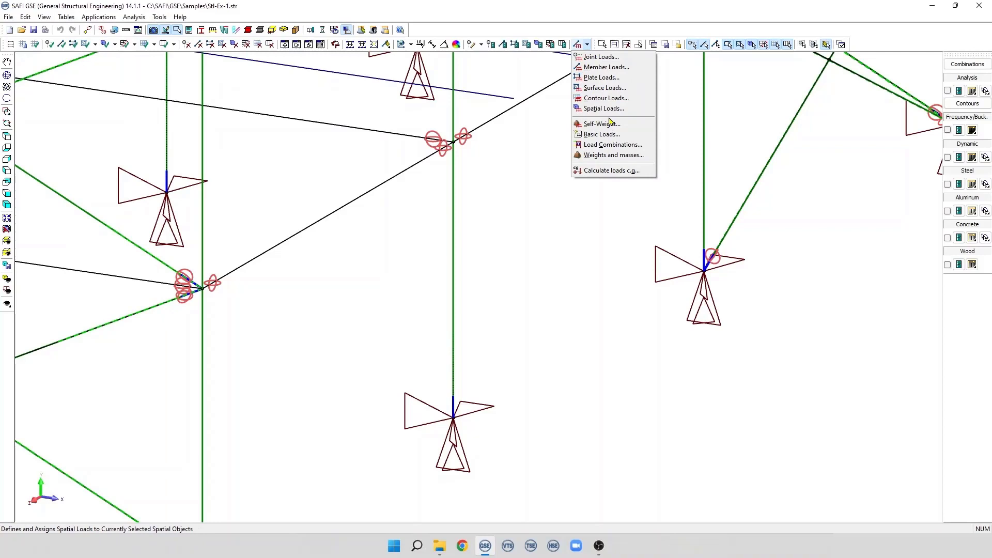
pyautogui.click(613, 144)
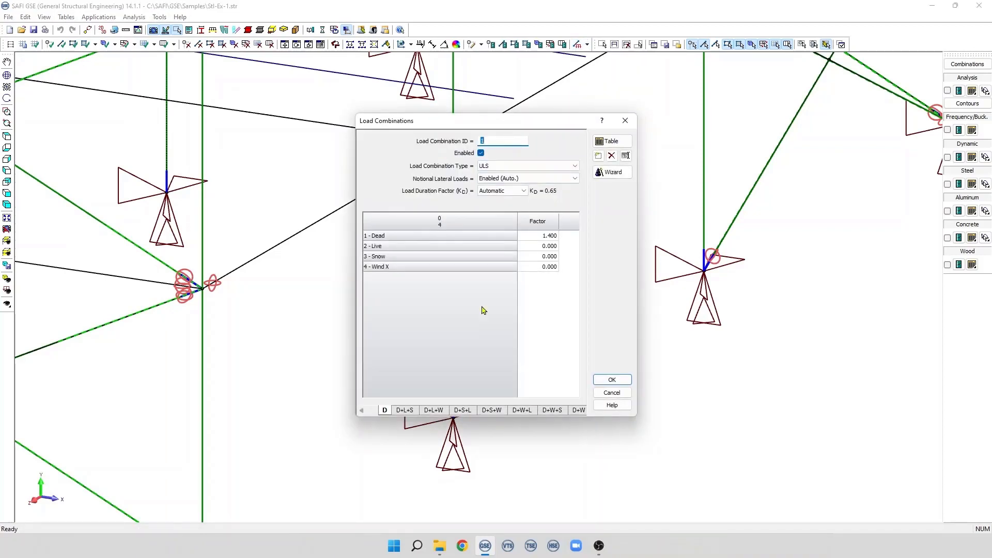
pyautogui.moveTo(604, 219)
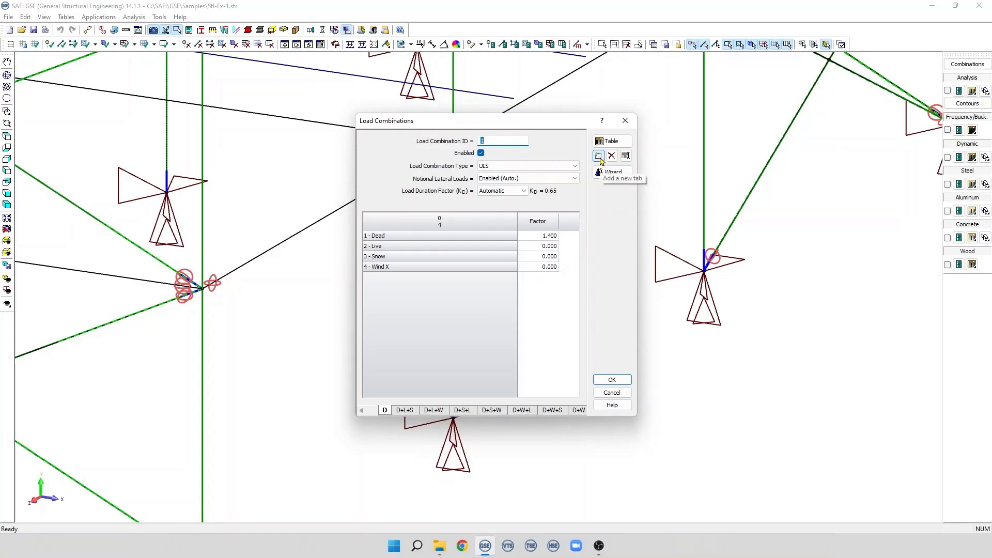
# Step: Add load combination 13 and rename its tab to 'D+1.5W'
pyautogui.click(599, 156)
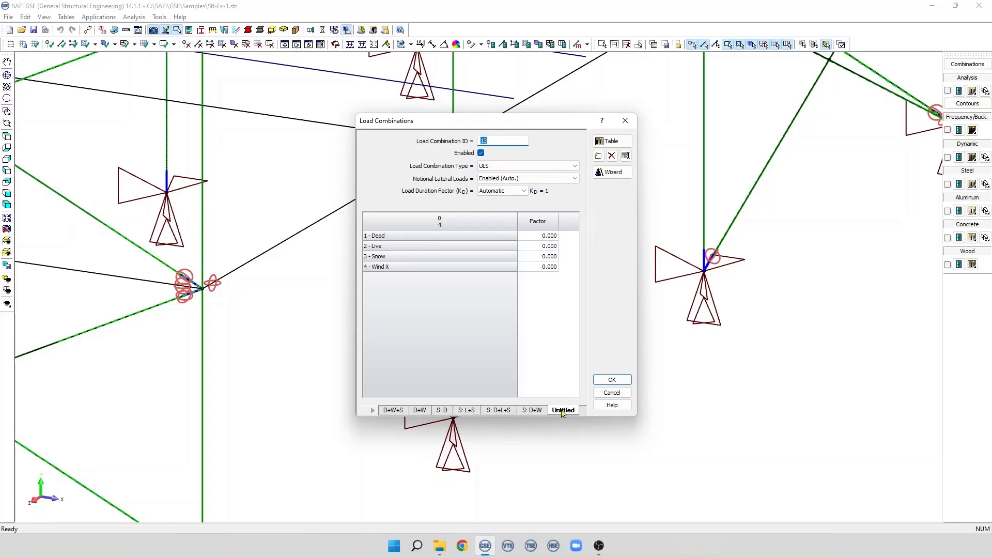
pyautogui.doubleClick(562, 410)
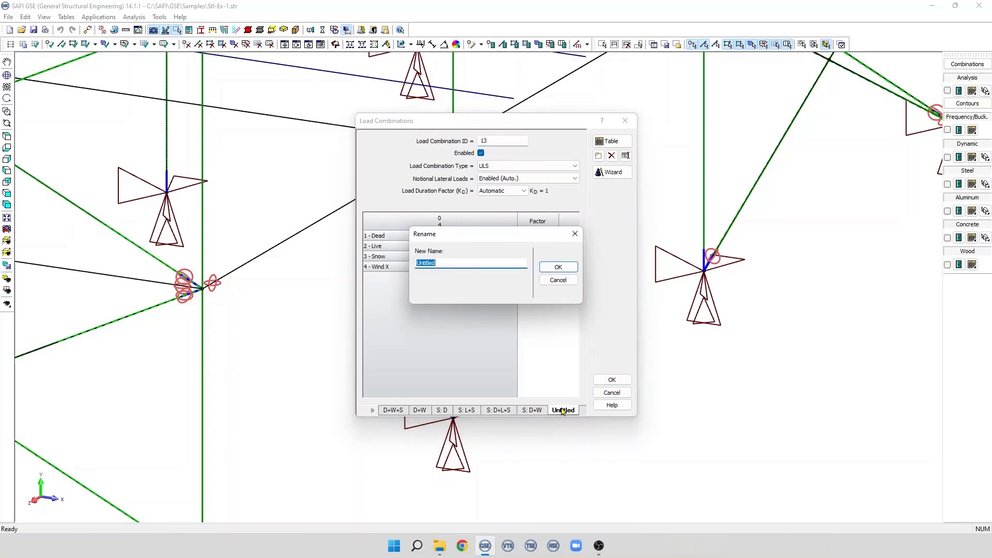
pyautogui.write('D+1.5W')
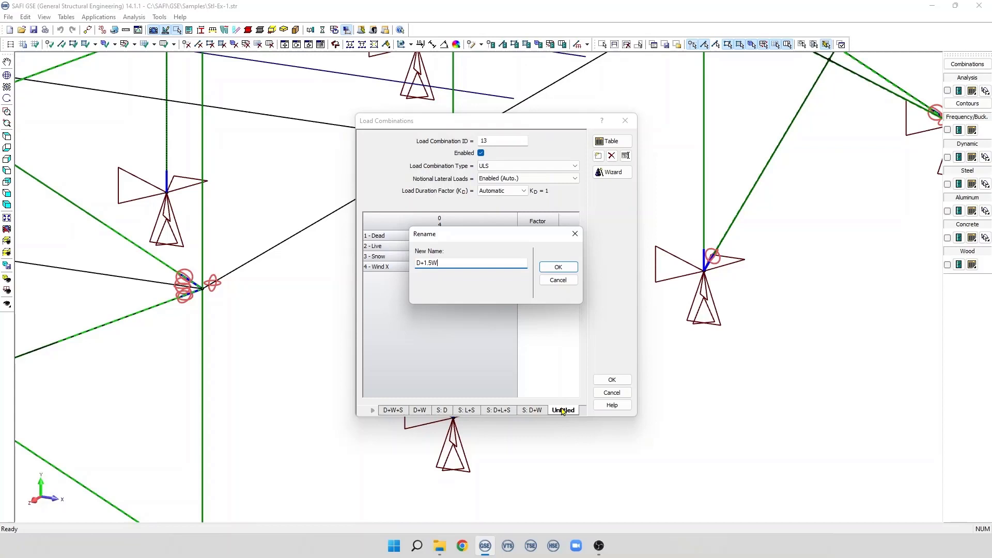
pyautogui.click(557, 267)
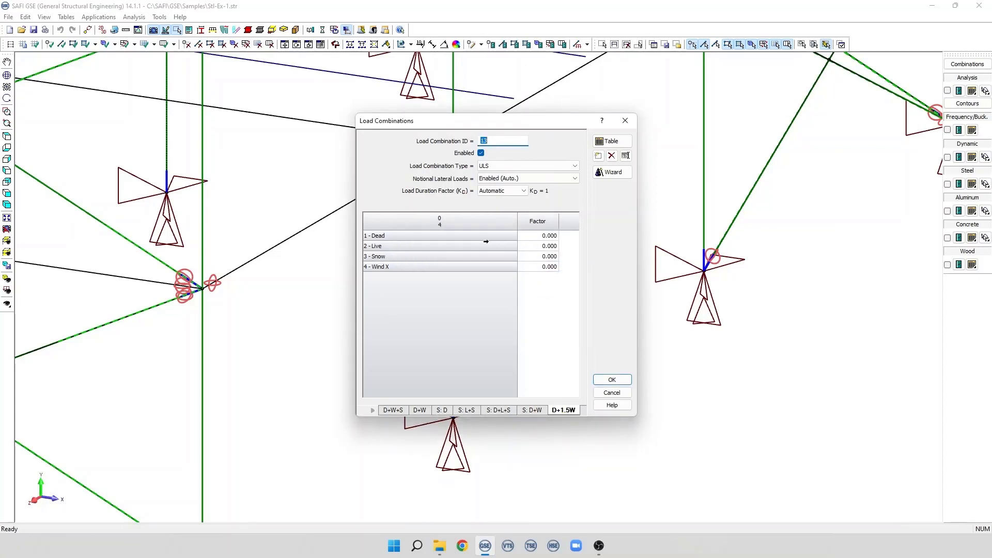
# Step: Give D+1.5W factors Dead 1.000 and Wind X 1.500, toggling Enabled off and on
pyautogui.click(537, 236)
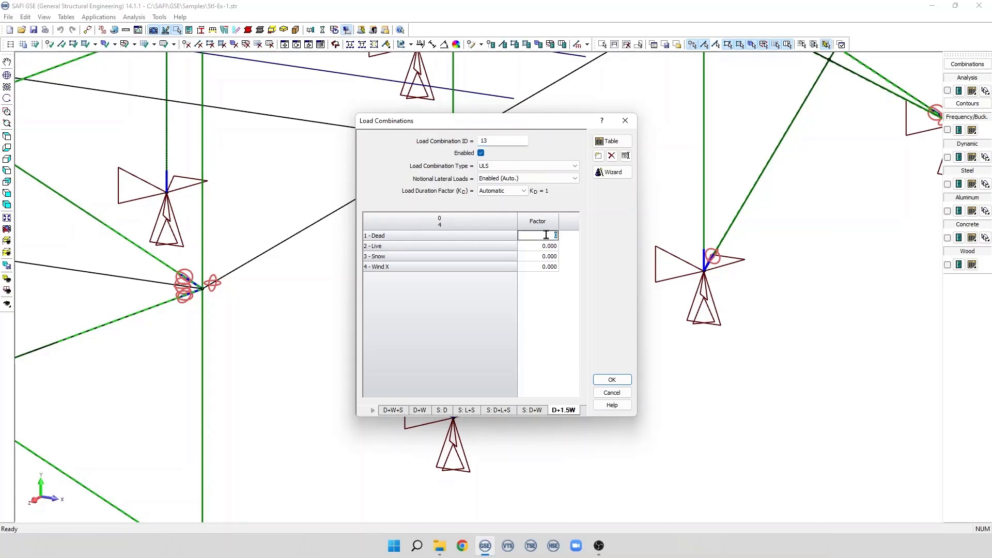
pyautogui.write('1.000')
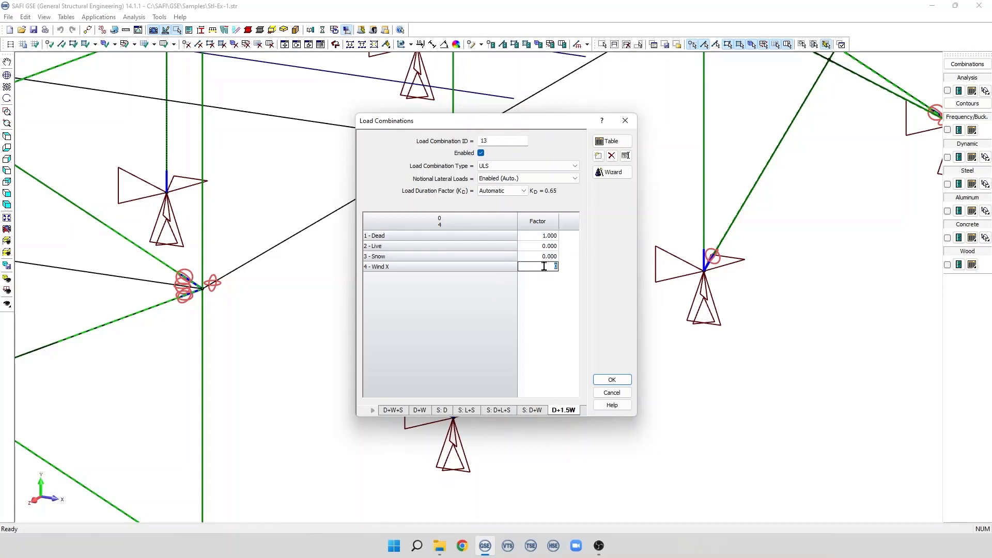
pyautogui.write('1.55')
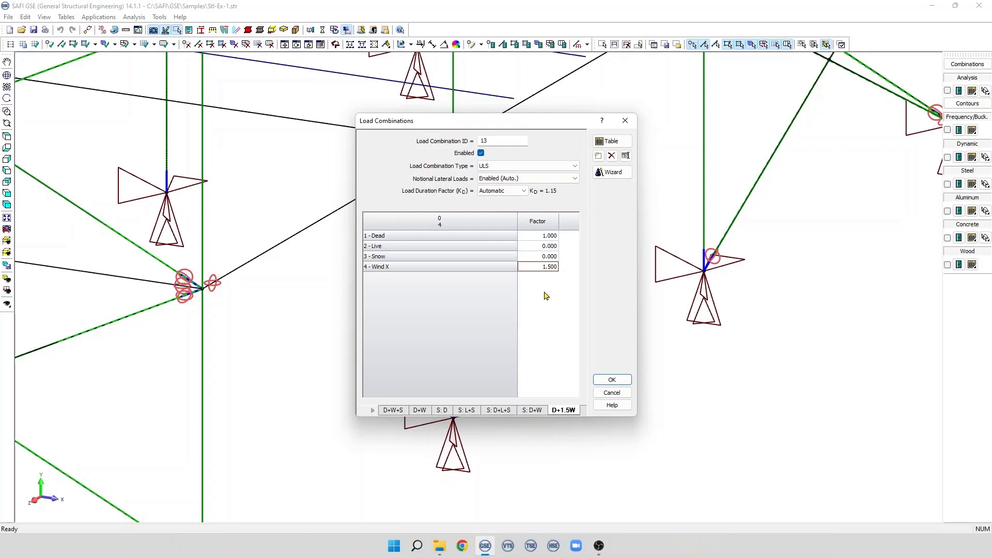
pyautogui.moveTo(542, 244)
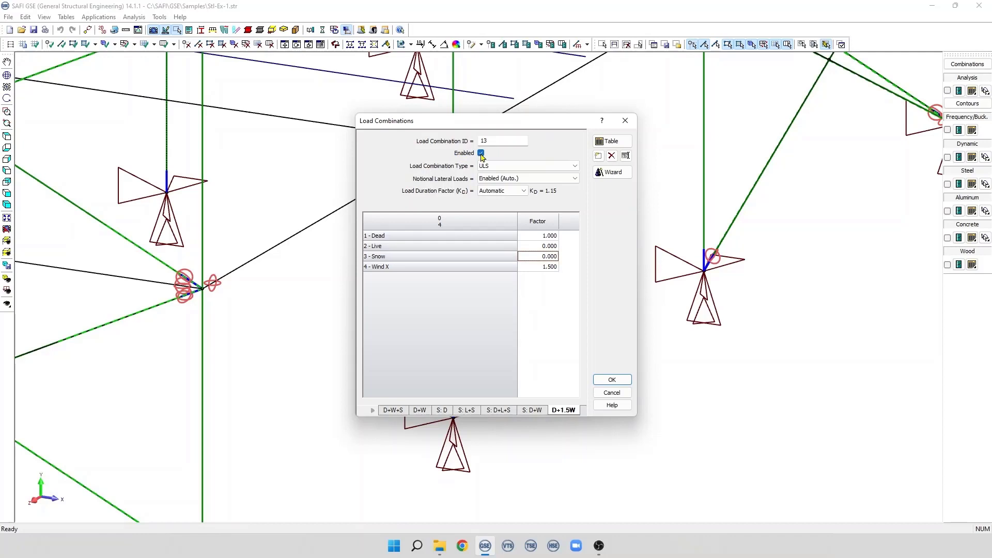
pyautogui.moveTo(471, 155)
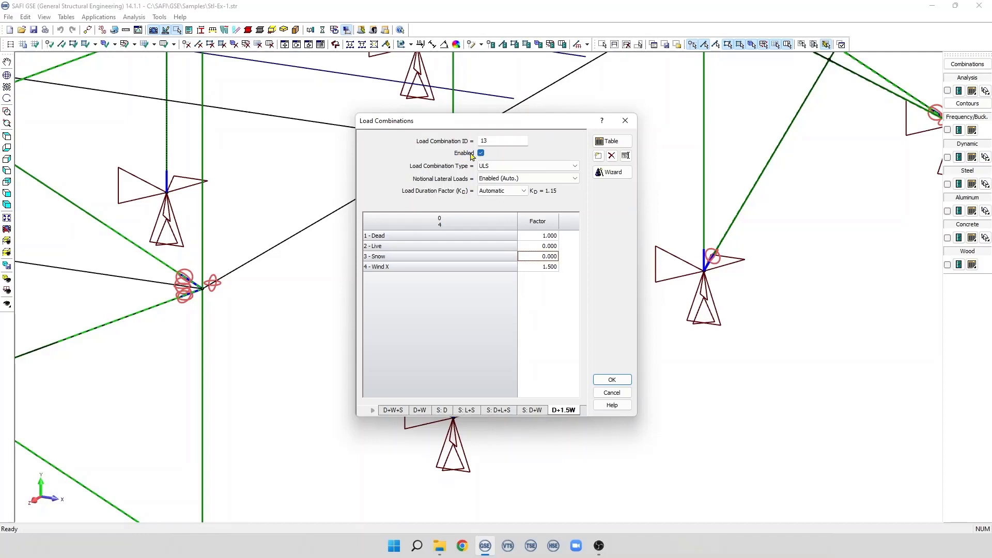
pyautogui.moveTo(465, 156)
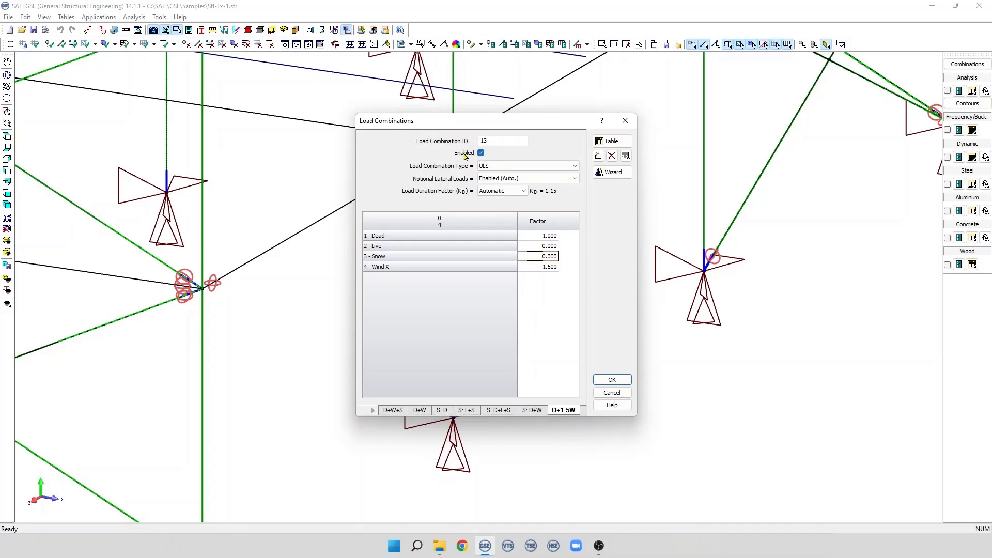
pyautogui.click(480, 153)
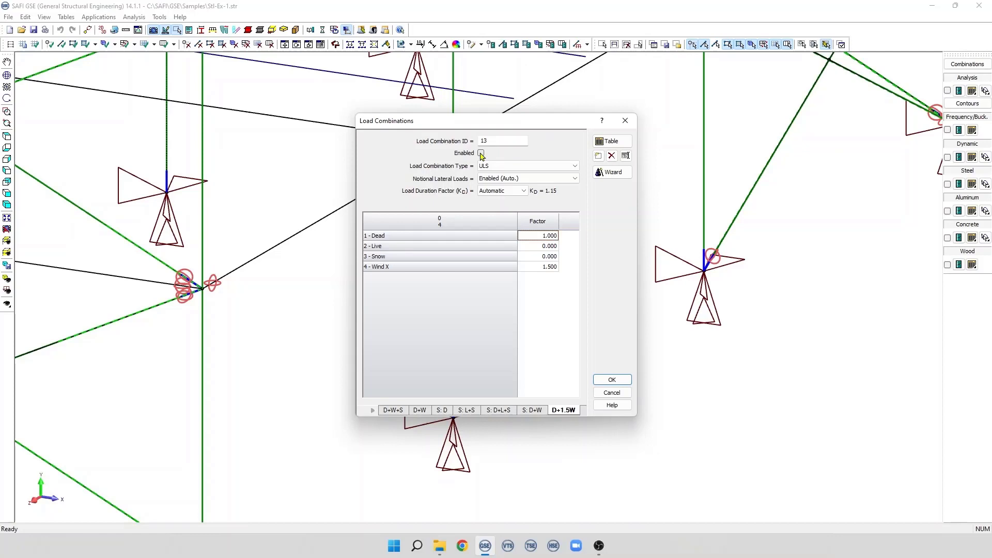
pyautogui.click(480, 153)
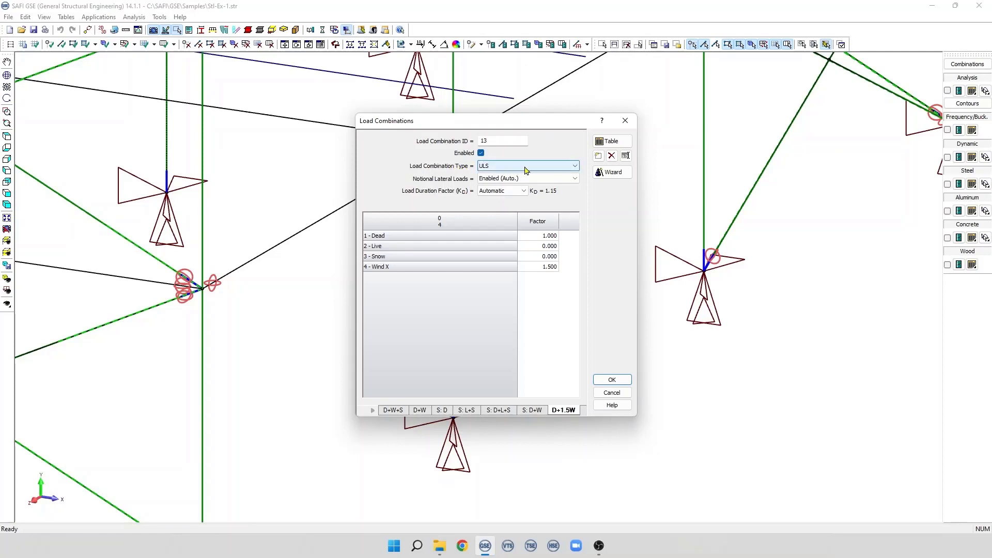
pyautogui.moveTo(531, 169)
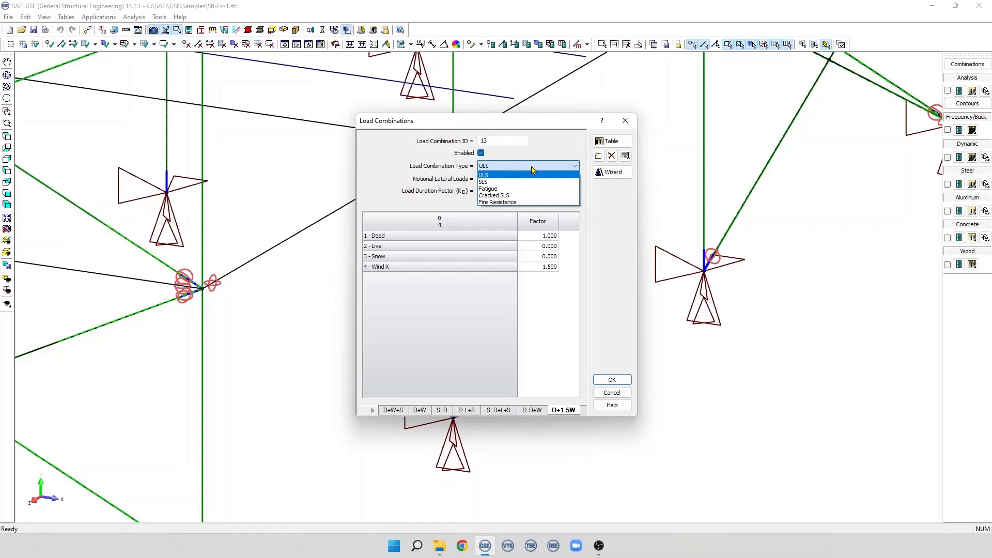
pyautogui.moveTo(510, 169)
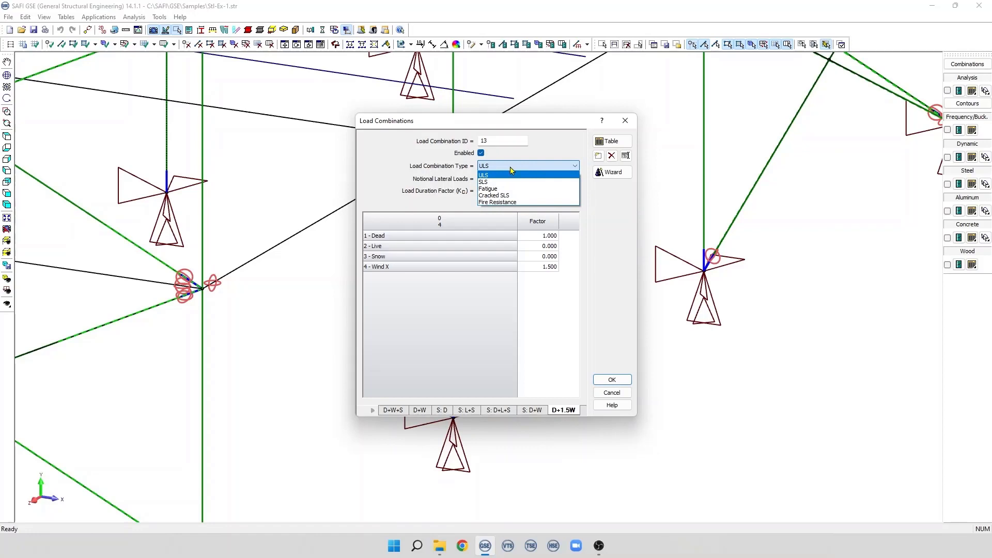
pyautogui.moveTo(492, 179)
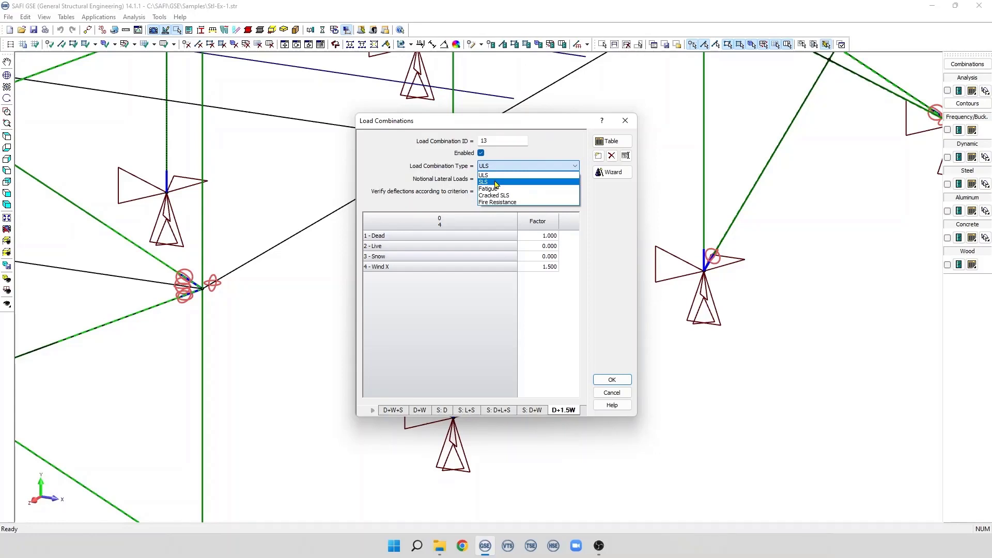
pyautogui.moveTo(494, 188)
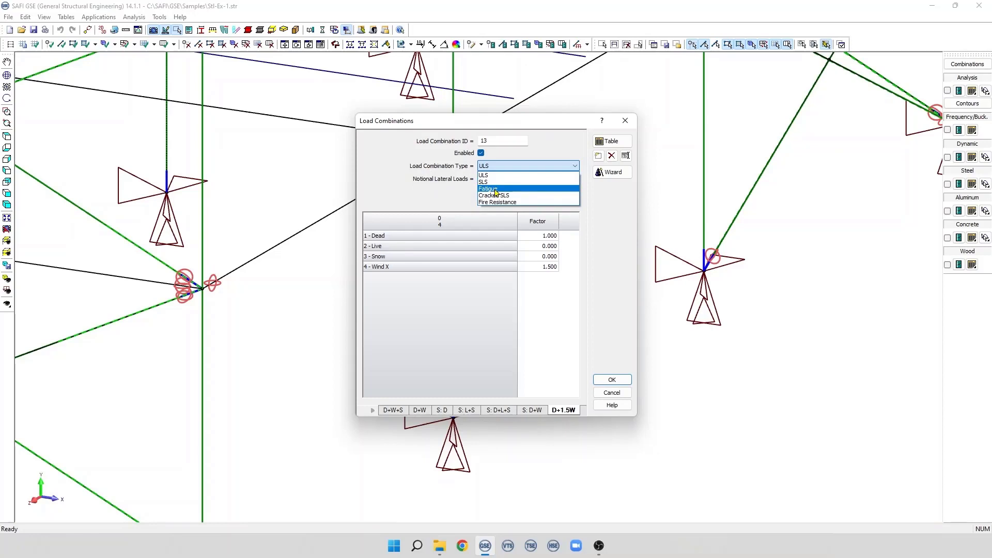
pyautogui.moveTo(522, 195)
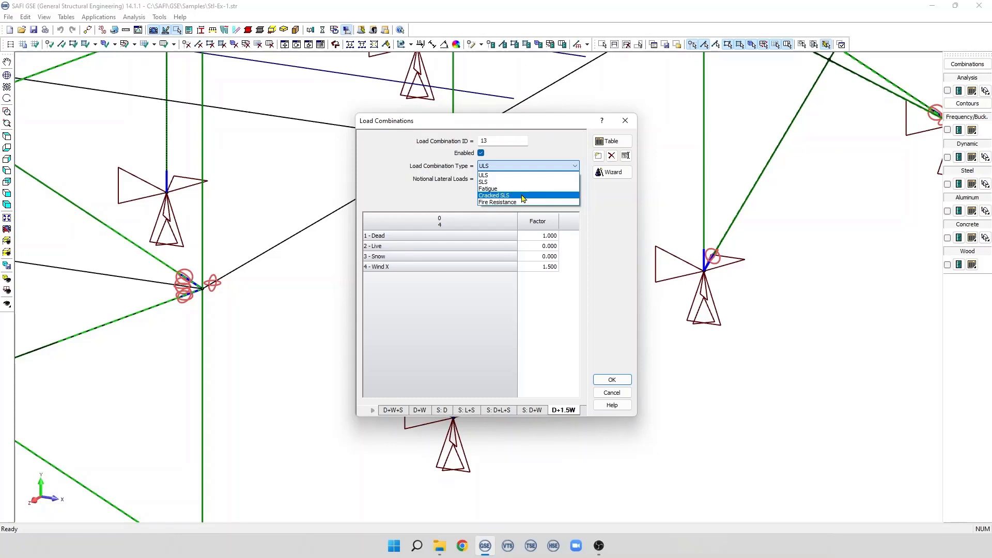
pyautogui.moveTo(513, 202)
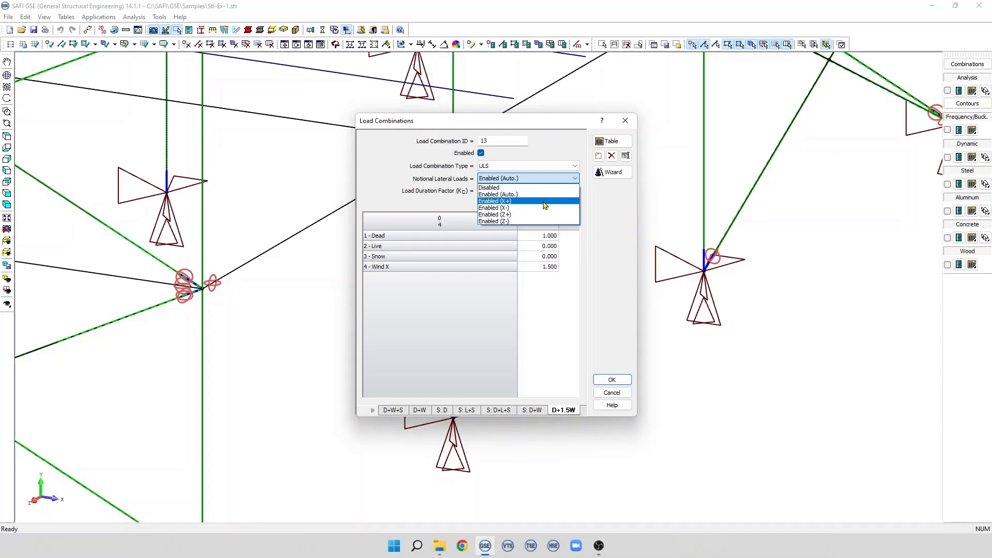
pyautogui.moveTo(536, 215)
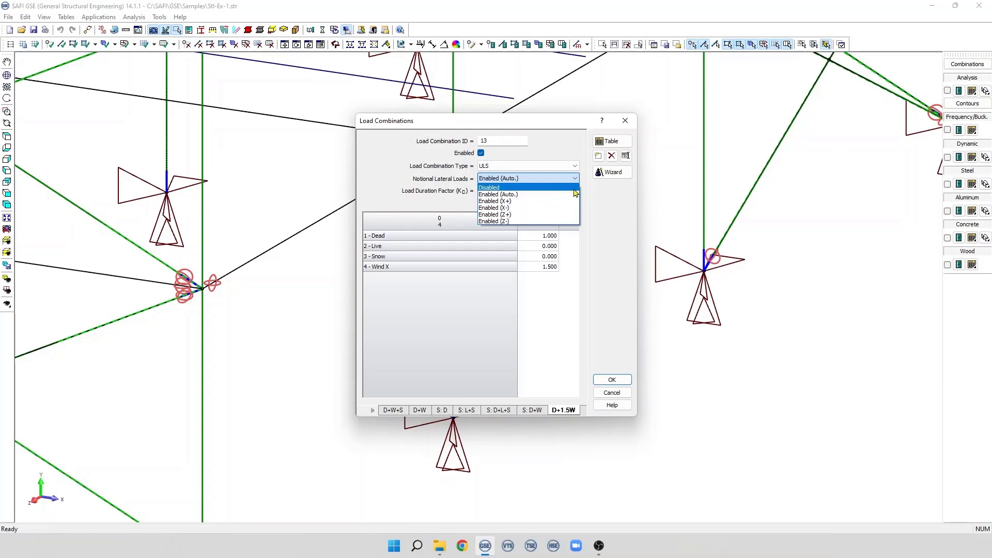
pyautogui.click(498, 178)
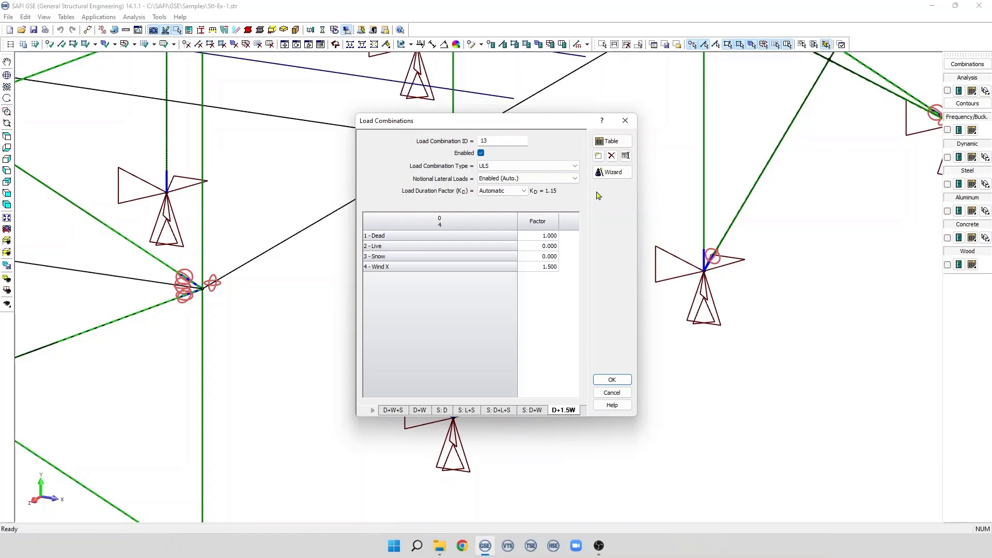
pyautogui.moveTo(610, 156)
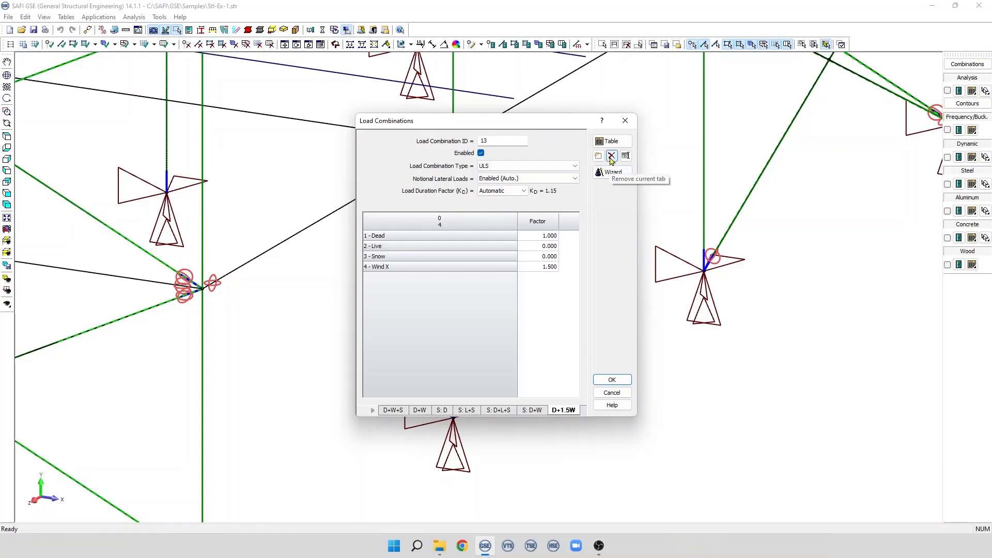
# Step: Remove combination 13 (D+1.5W) and lay out the remaining 12 combinations as a table
pyautogui.click(611, 156)
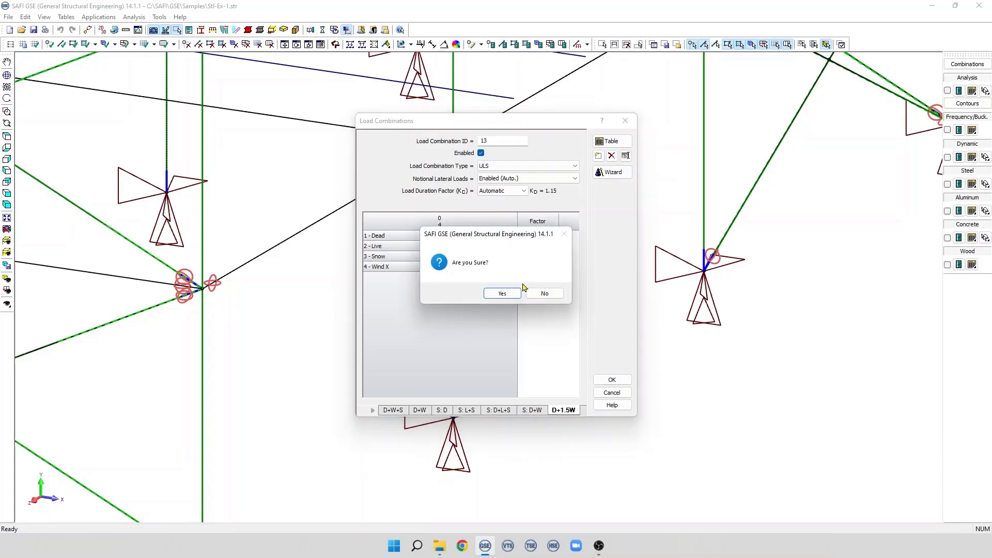
pyautogui.click(502, 292)
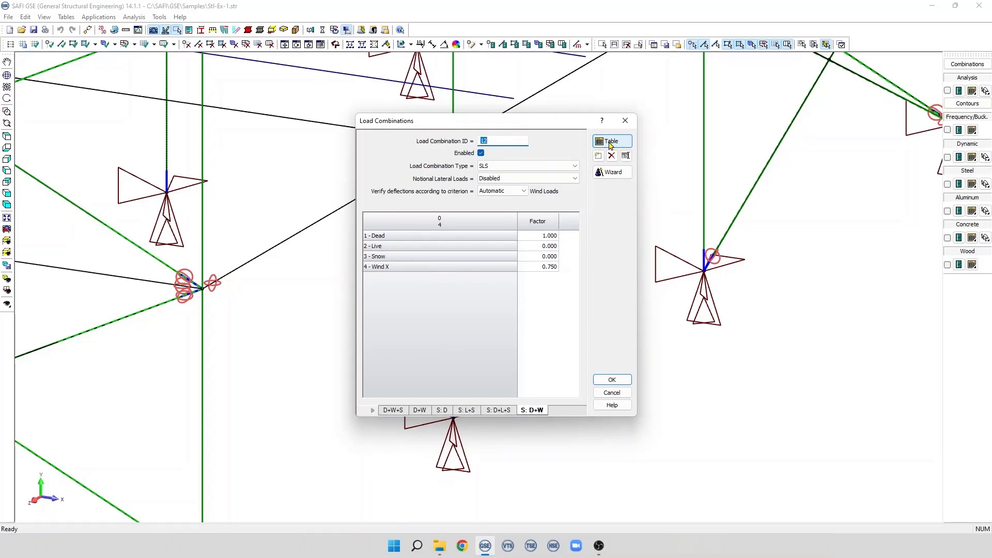
pyautogui.click(610, 142)
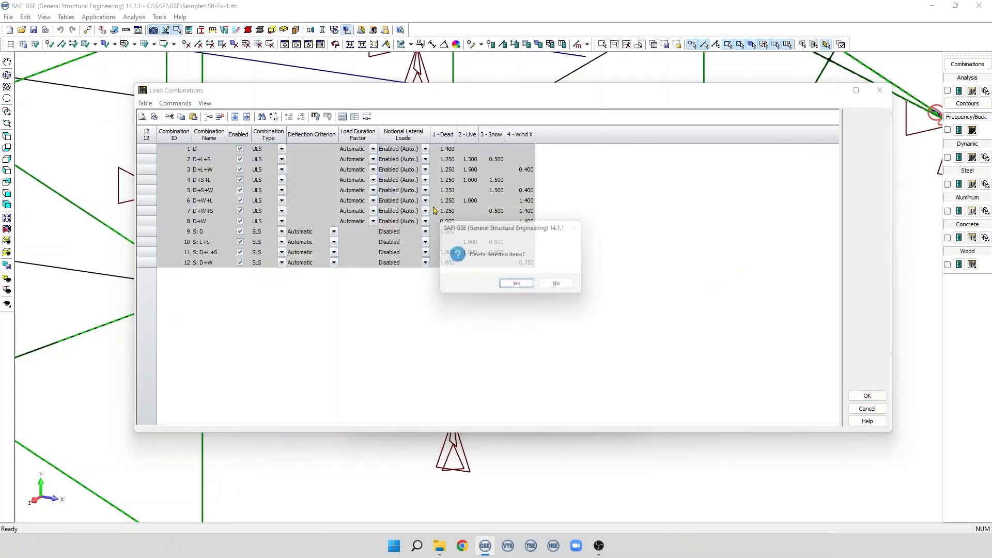
# Step: Confirm deleting all twelve combinations and launch the ASCE 7-16 combination wizard
pyautogui.click(515, 283)
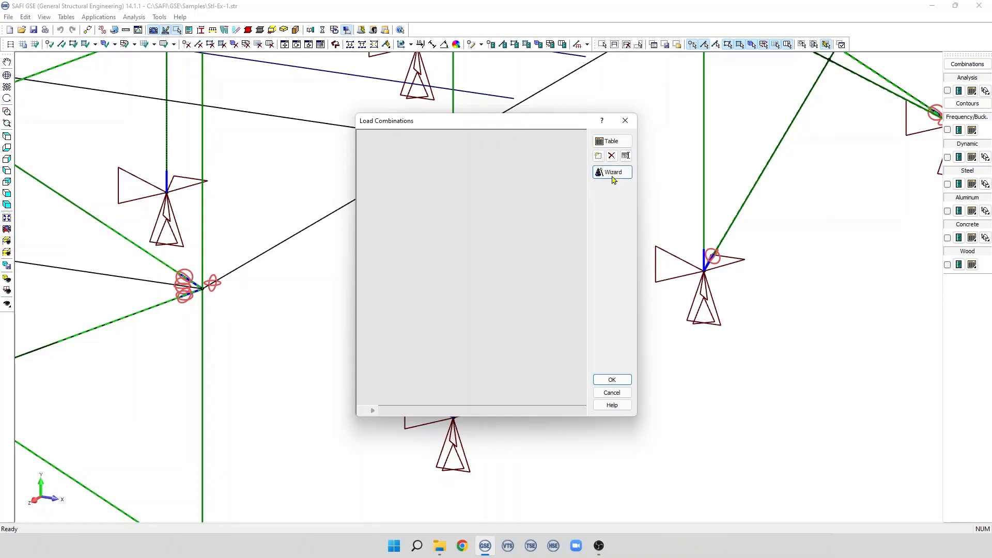
pyautogui.click(611, 172)
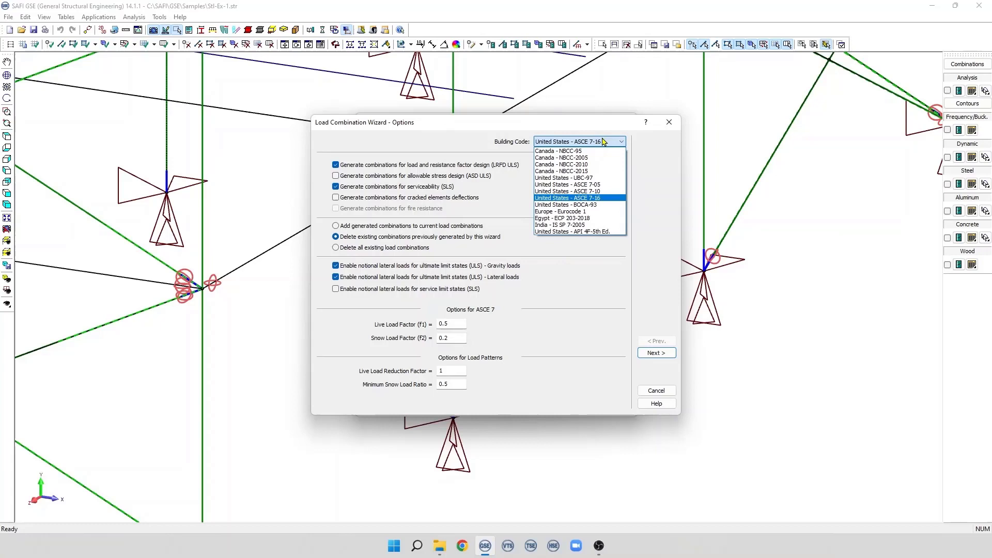
# Step: Choose United States - ASCE 7-16 as the building code and advance past the wizard options
pyautogui.click(567, 198)
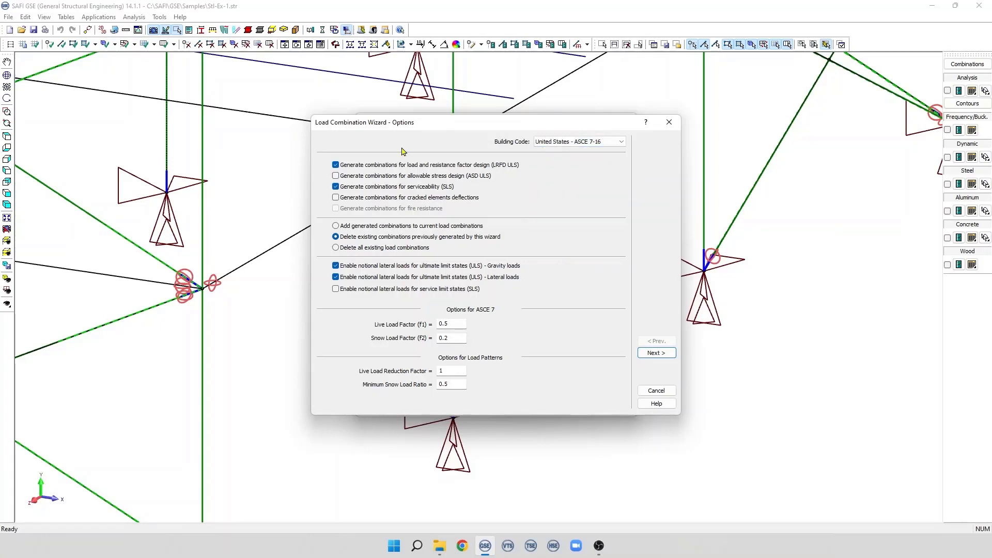
pyautogui.moveTo(402, 343)
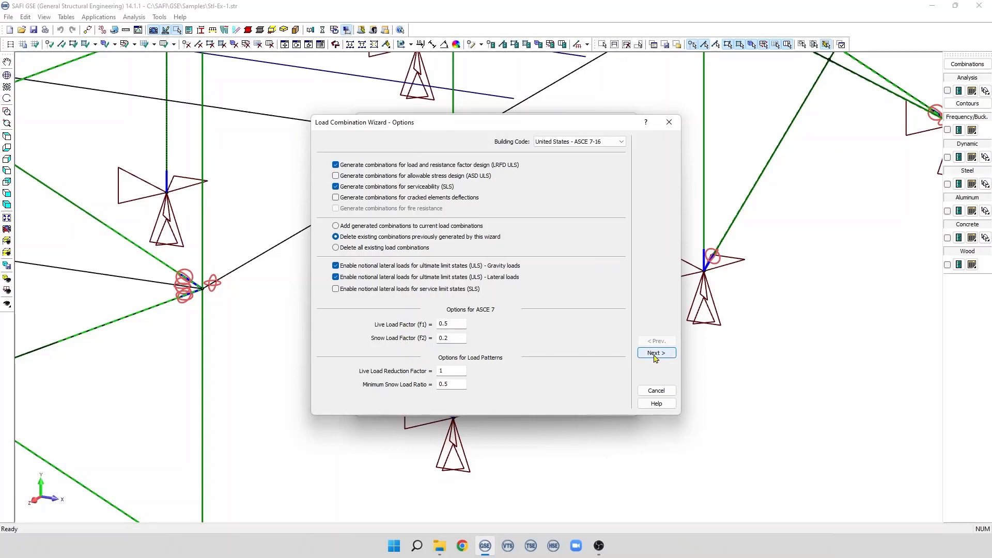
pyautogui.click(656, 353)
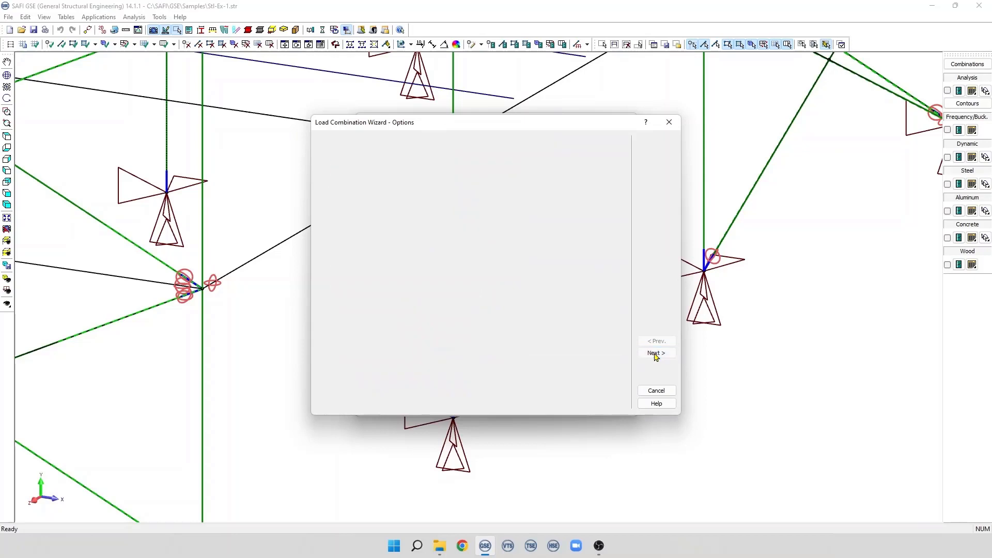
pyautogui.click(655, 353)
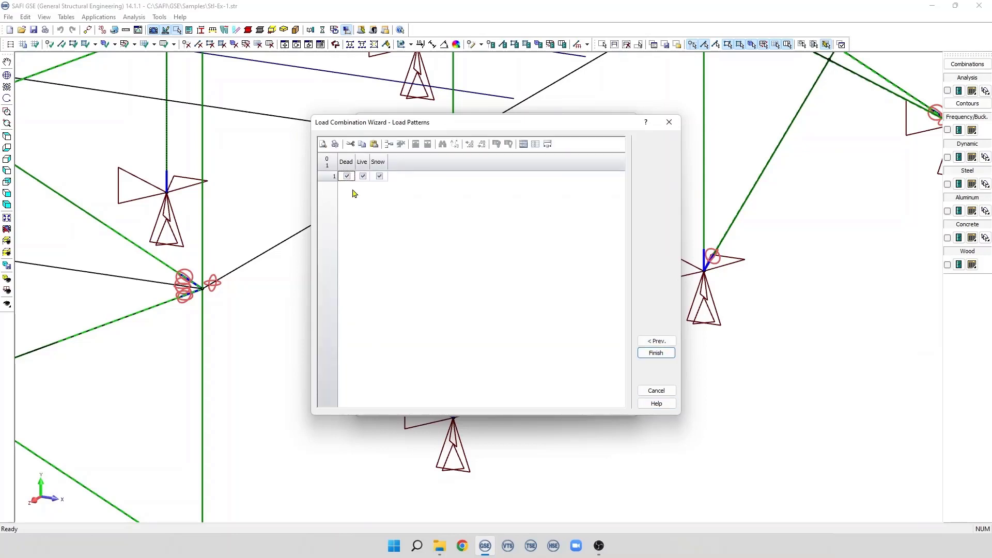
pyautogui.moveTo(389, 144)
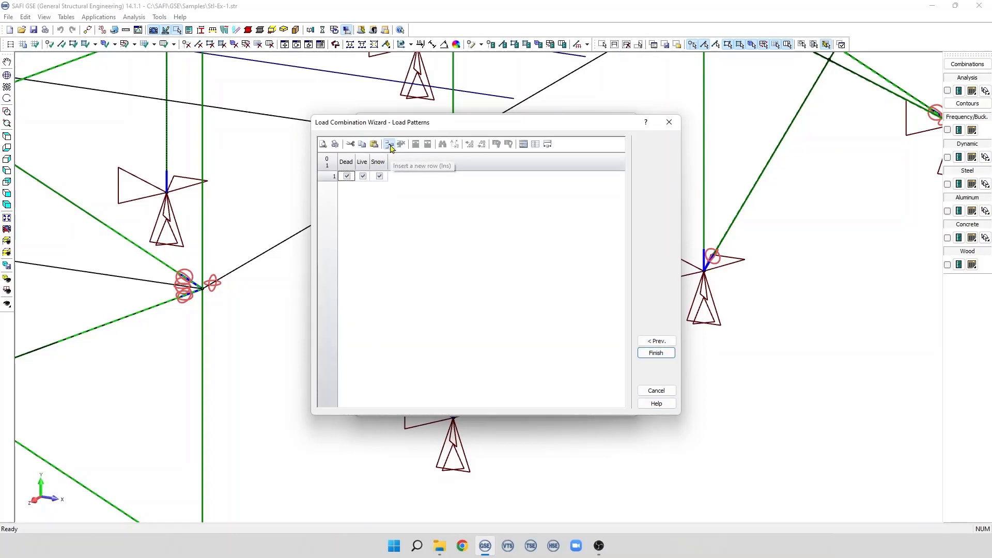
pyautogui.click(389, 144)
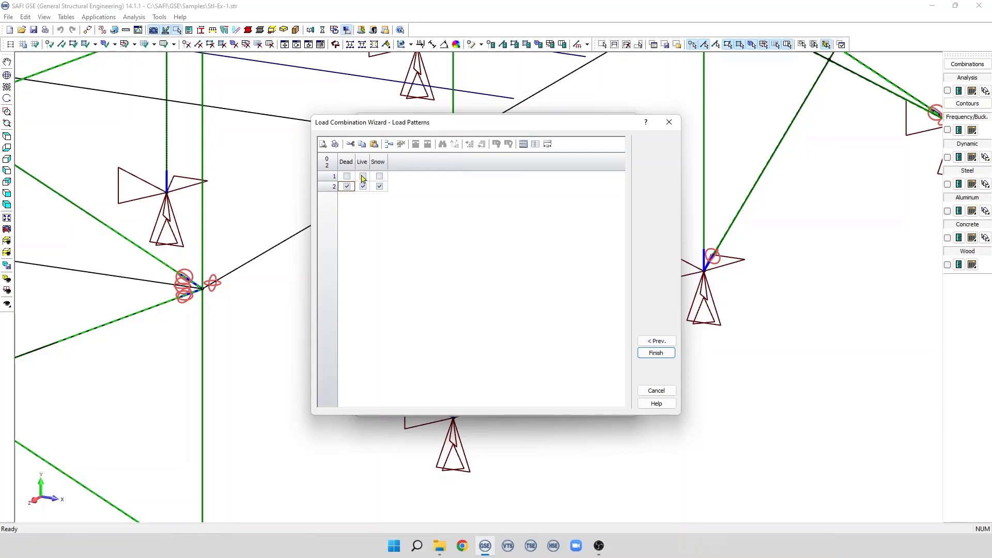
pyautogui.click(362, 176)
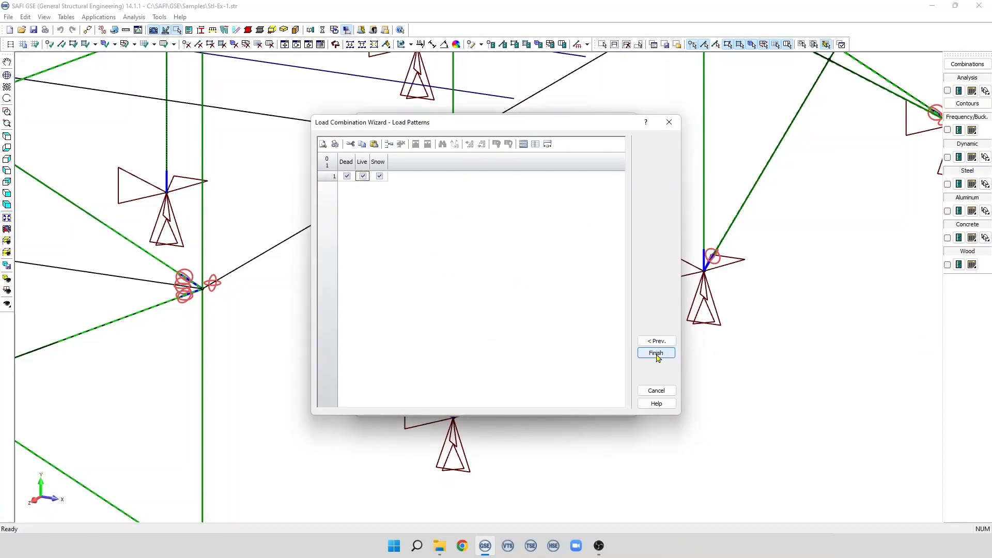
# Step: Finish the wizard to generate 12 combinations (six ULS, six SLS) and show them as a table
pyautogui.click(655, 352)
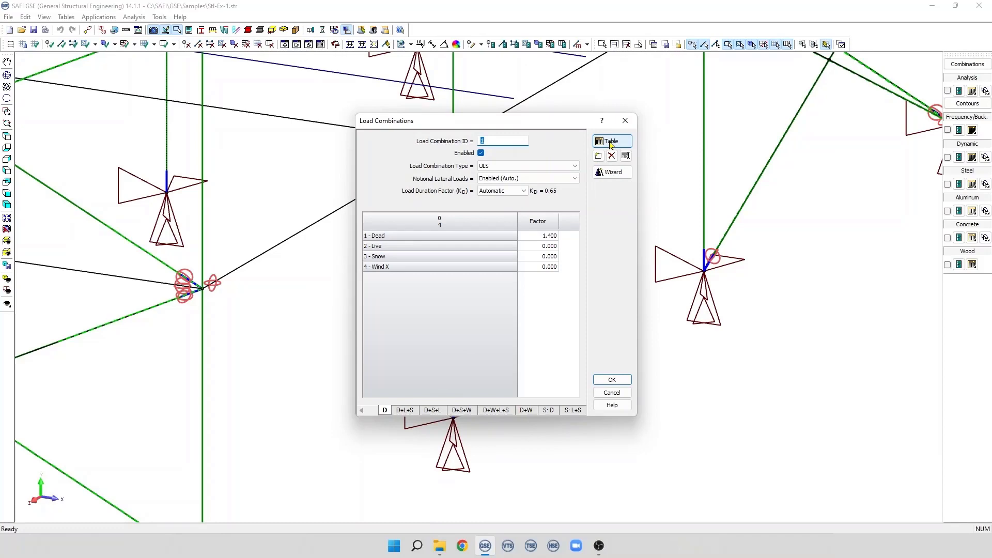
pyautogui.click(609, 141)
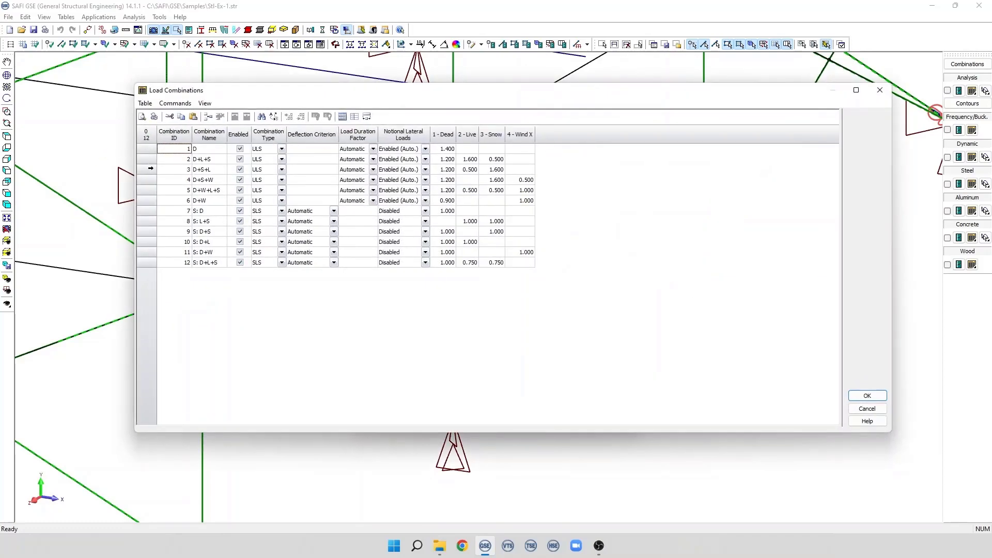